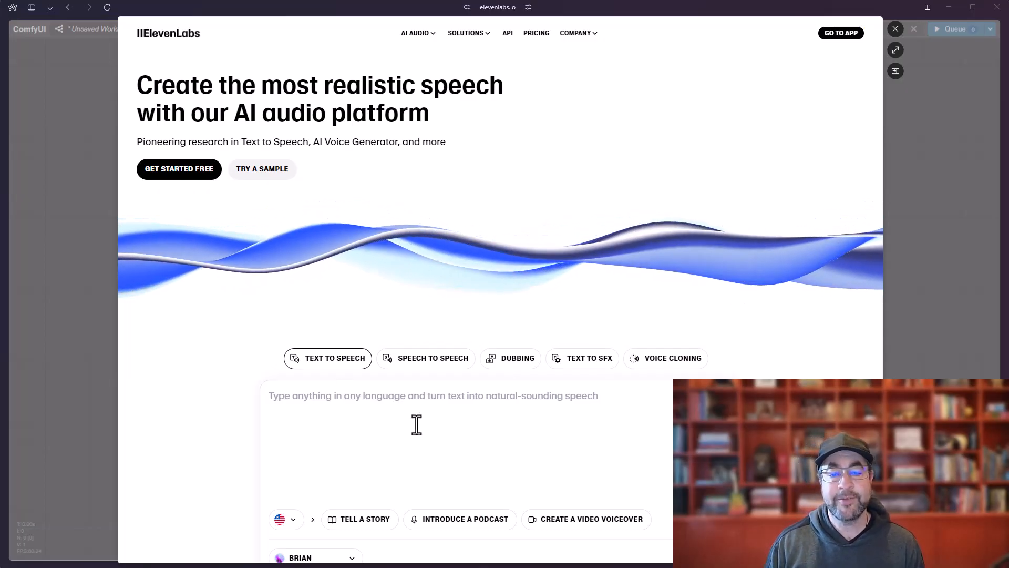
Step: Close the ElevenLabs site and reach the Griptape nodes GitHub page via the canvas Griptape menu
scroll(down, 3)
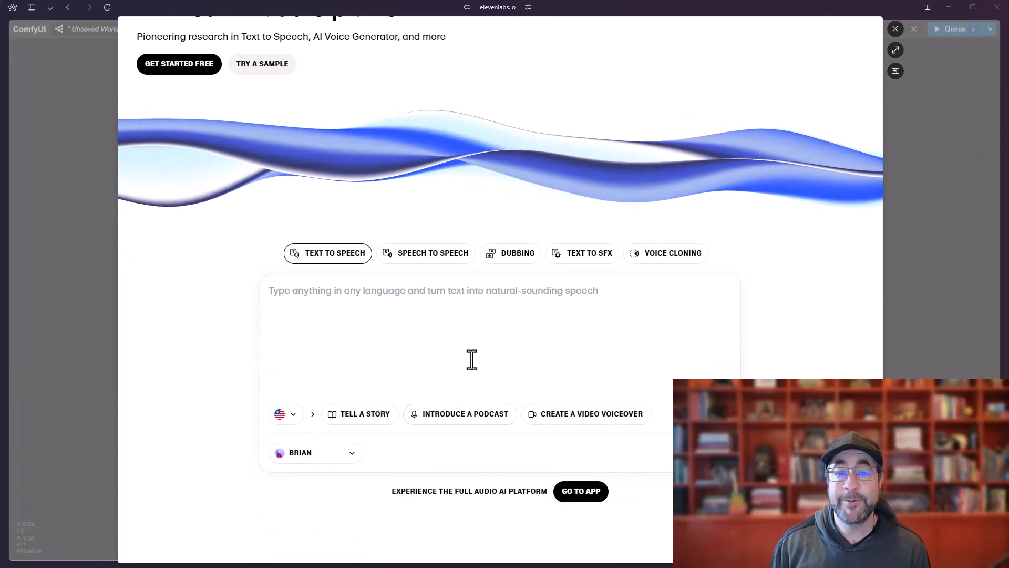
scroll(up, 3)
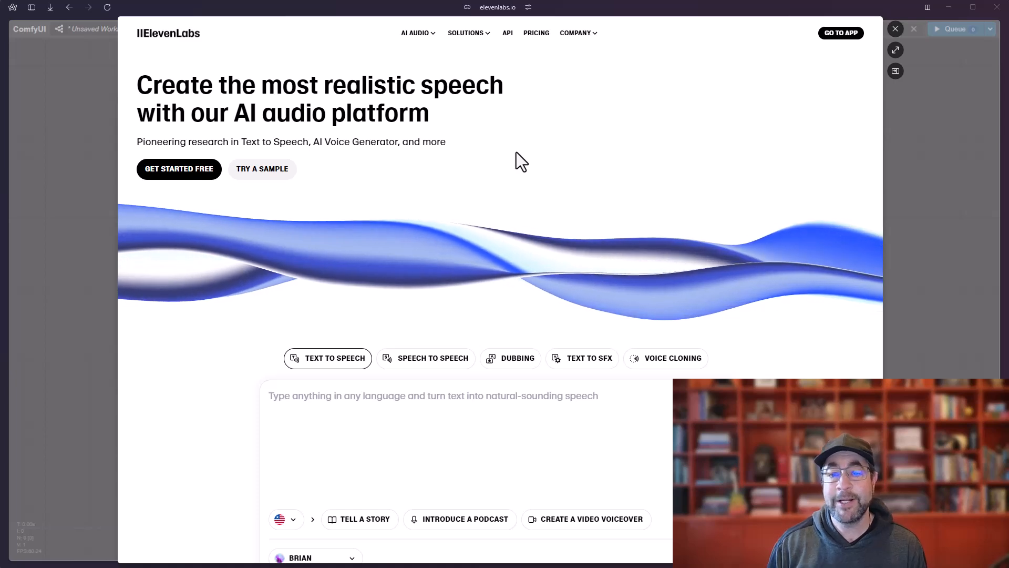
click(893, 28)
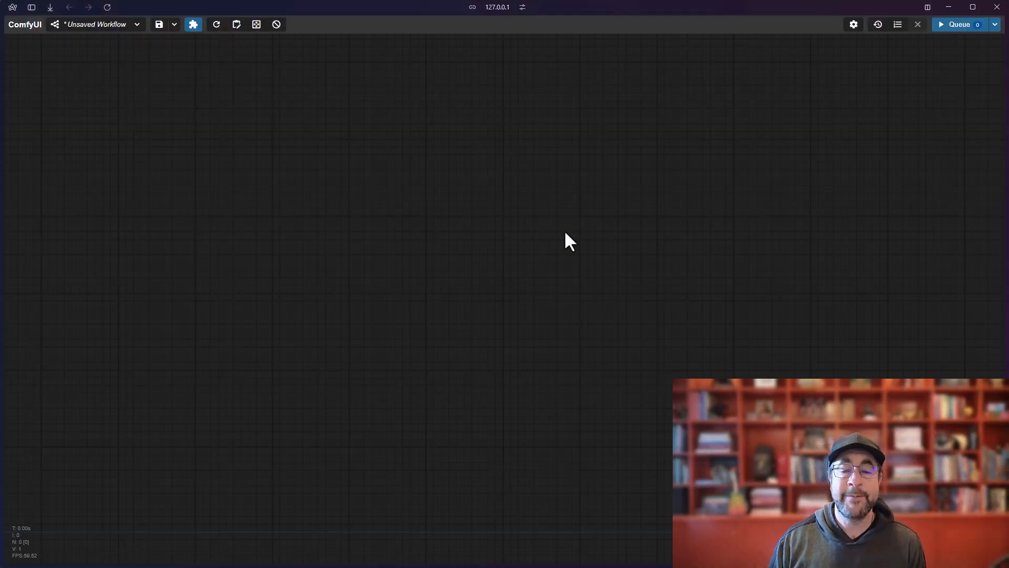
right_click(567, 242)
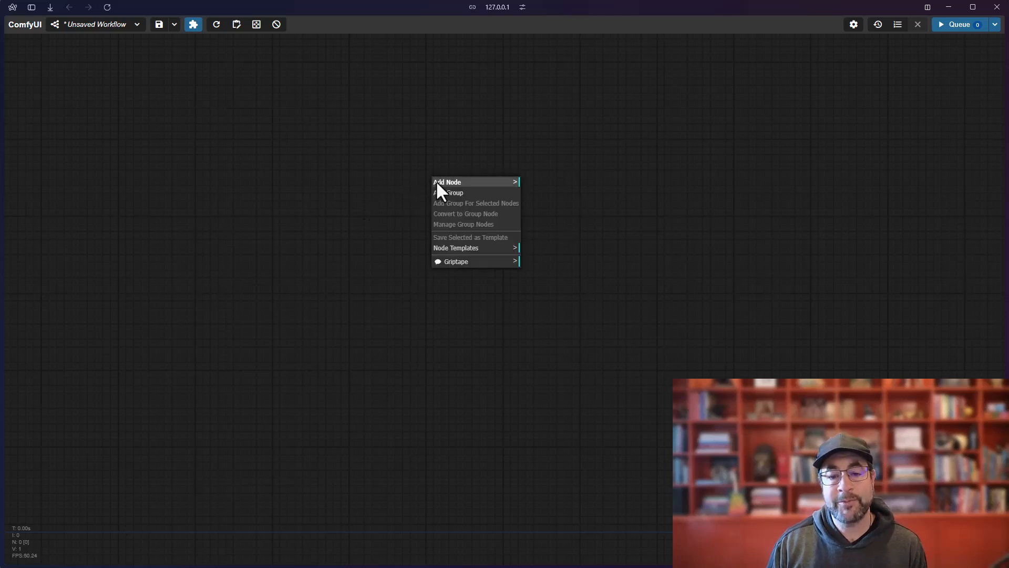
mouse_move(456, 261)
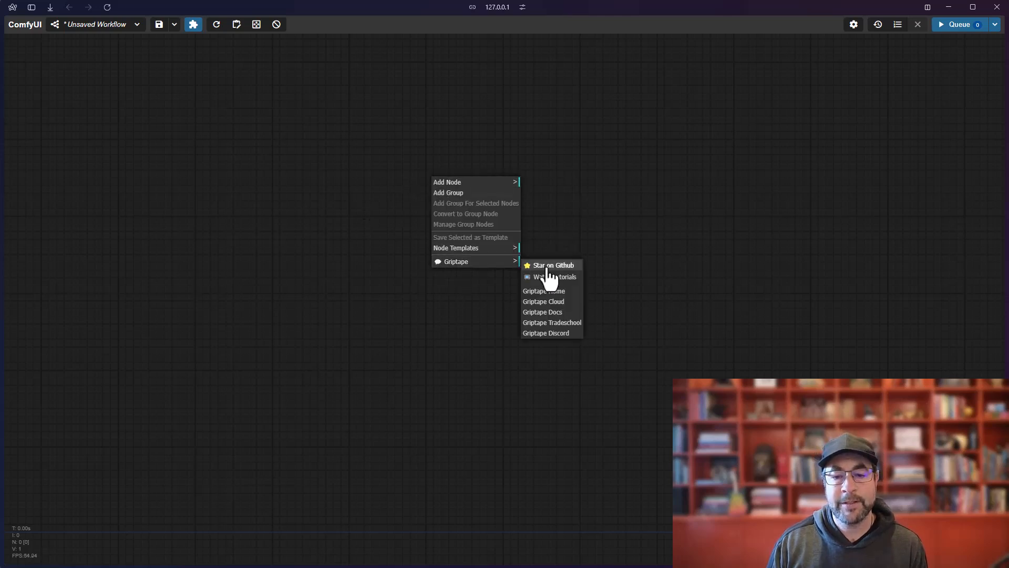
click(552, 265)
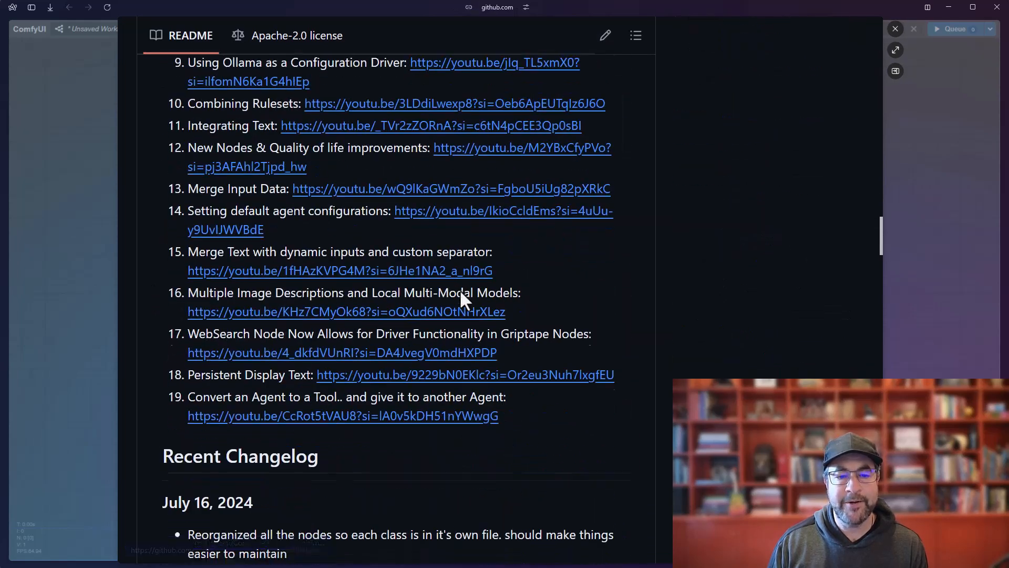
Step: Find the ELEVEN_LABS_API_KEY entry in the README and follow its speech-synthesis link
scroll(up, 3)
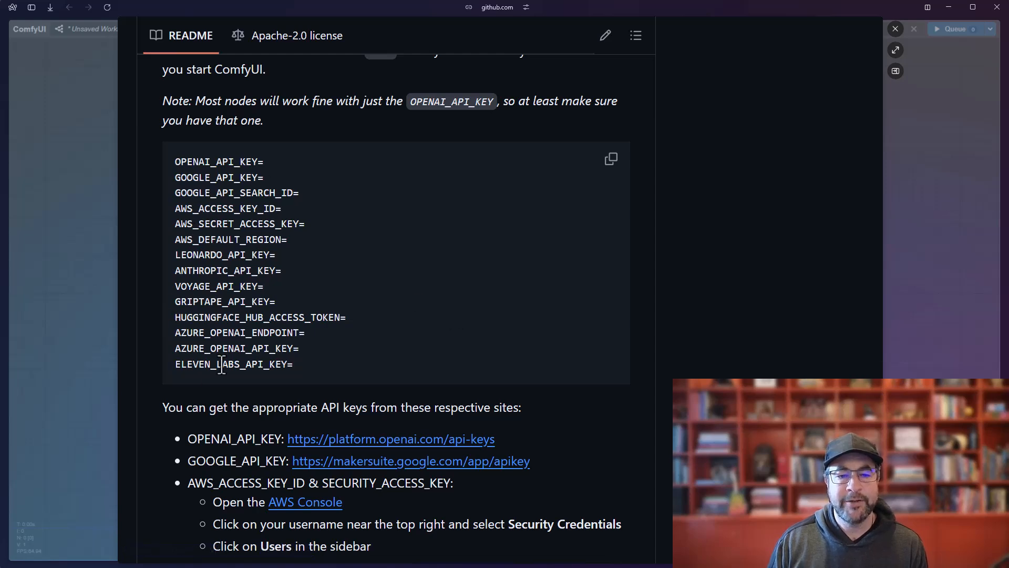
double_click(225, 364)
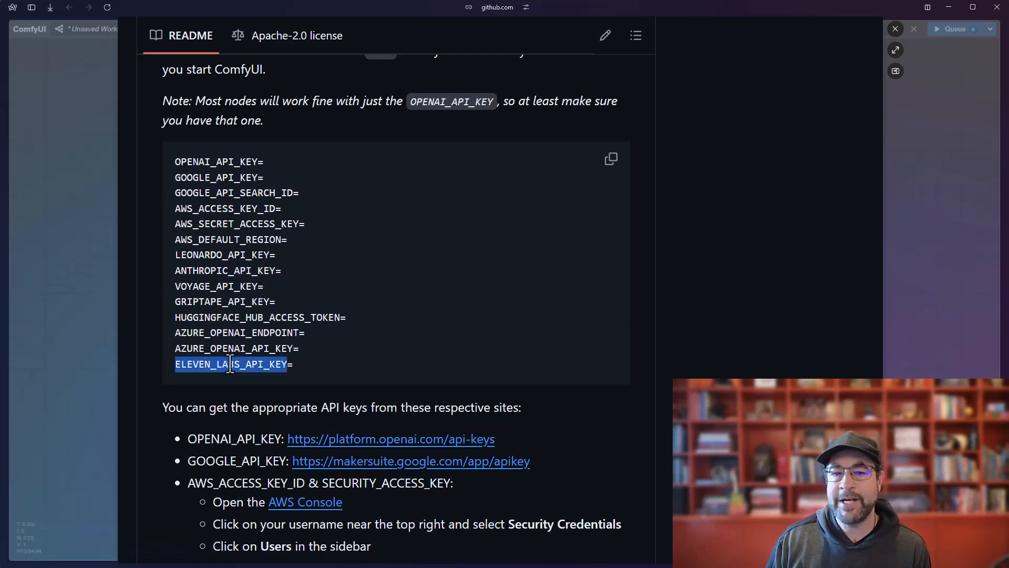
scroll(down, 3)
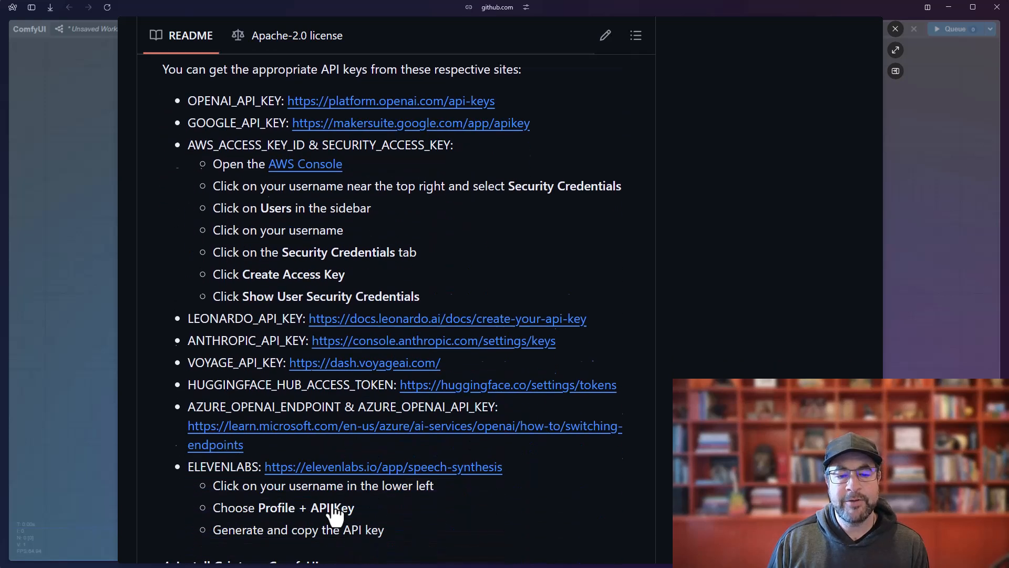
scroll(down, 3)
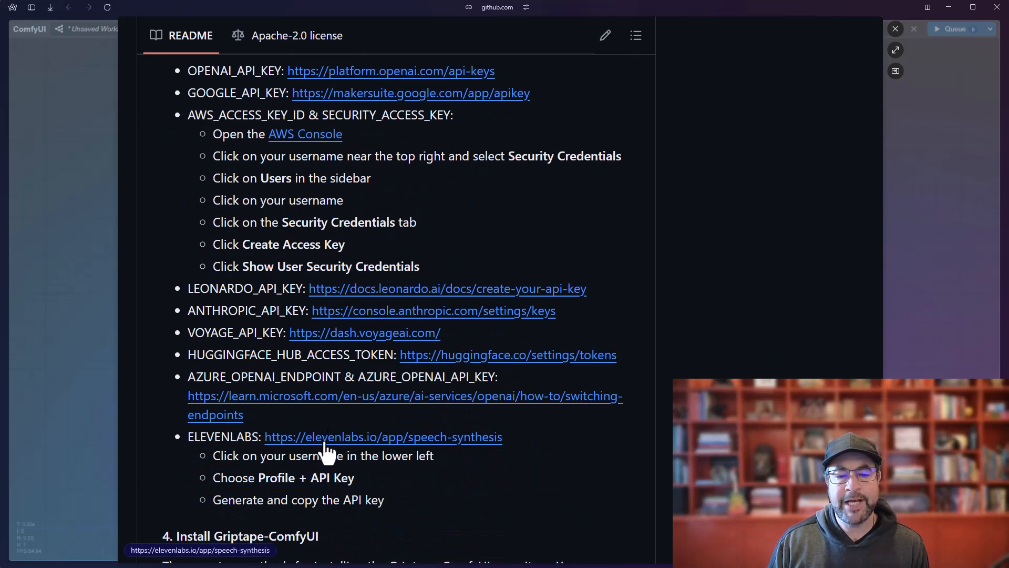
click(383, 437)
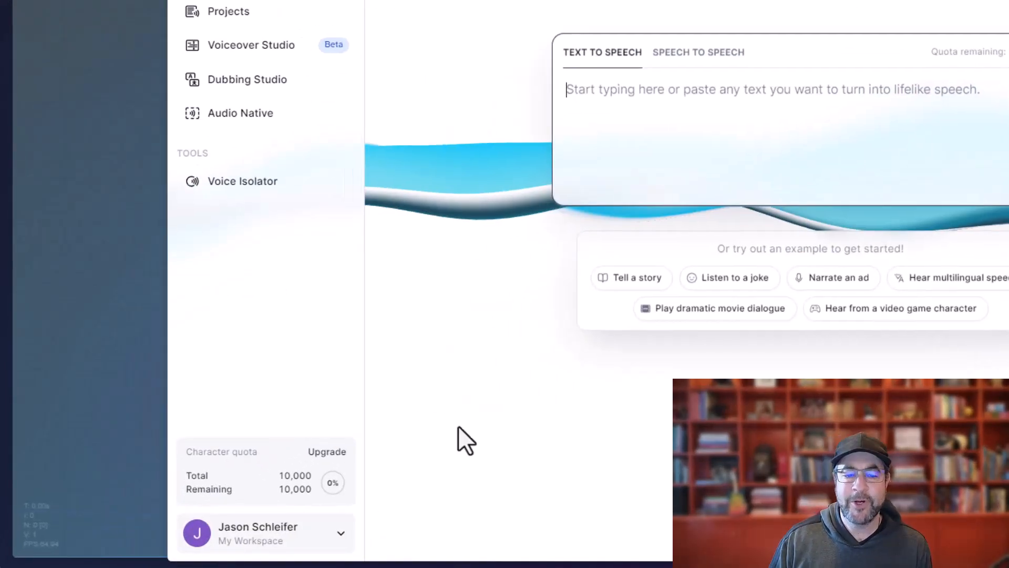
Step: Reach Profile + API key settings from the account menu in the lower-left sidebar
click(263, 532)
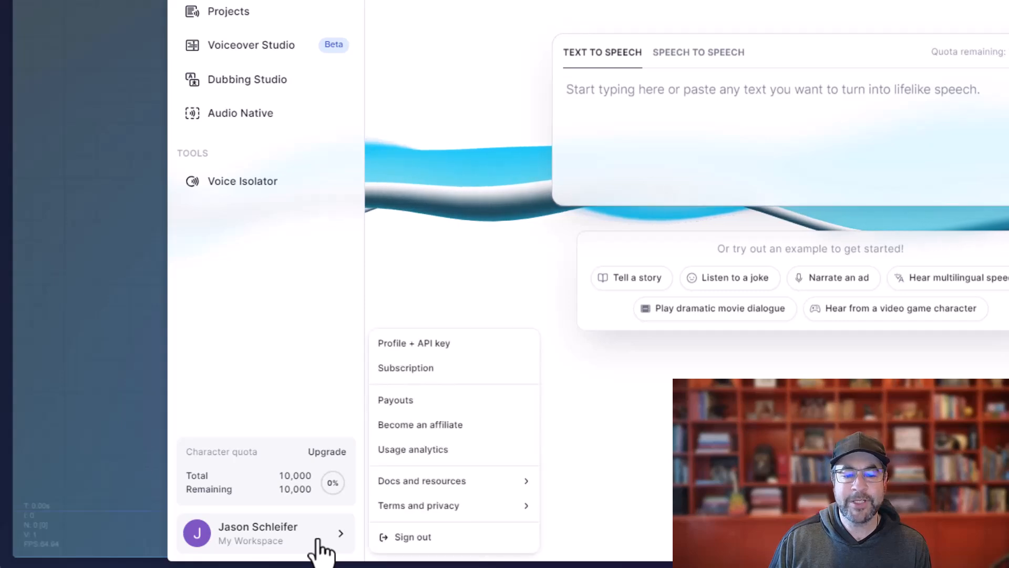
mouse_move(444, 354)
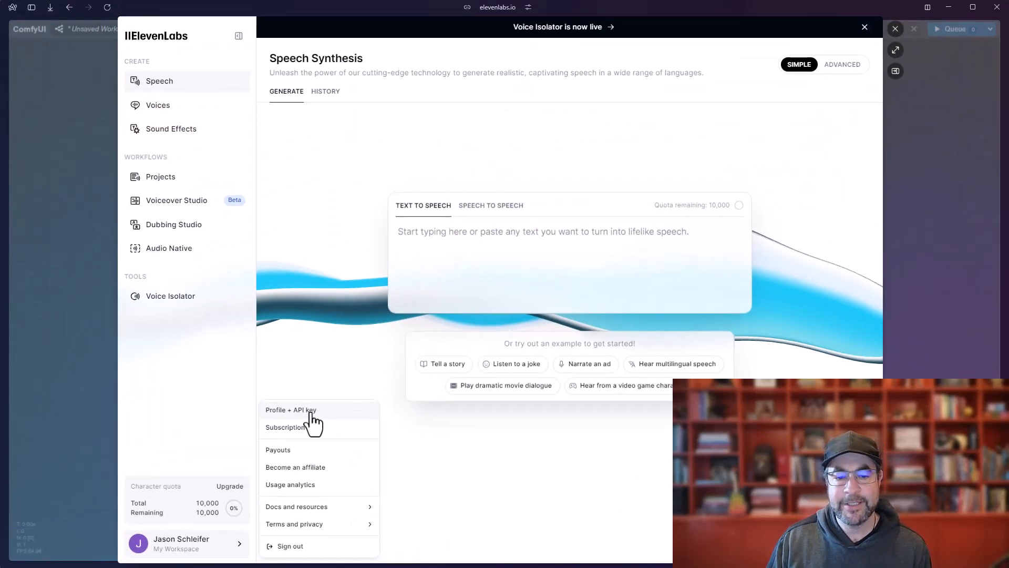
click(291, 408)
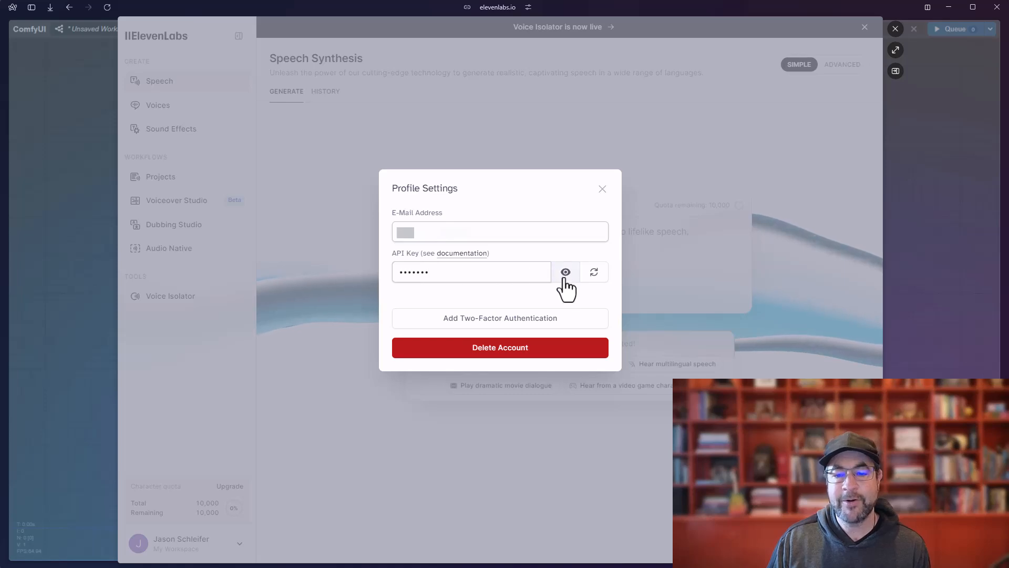
mouse_move(564, 259)
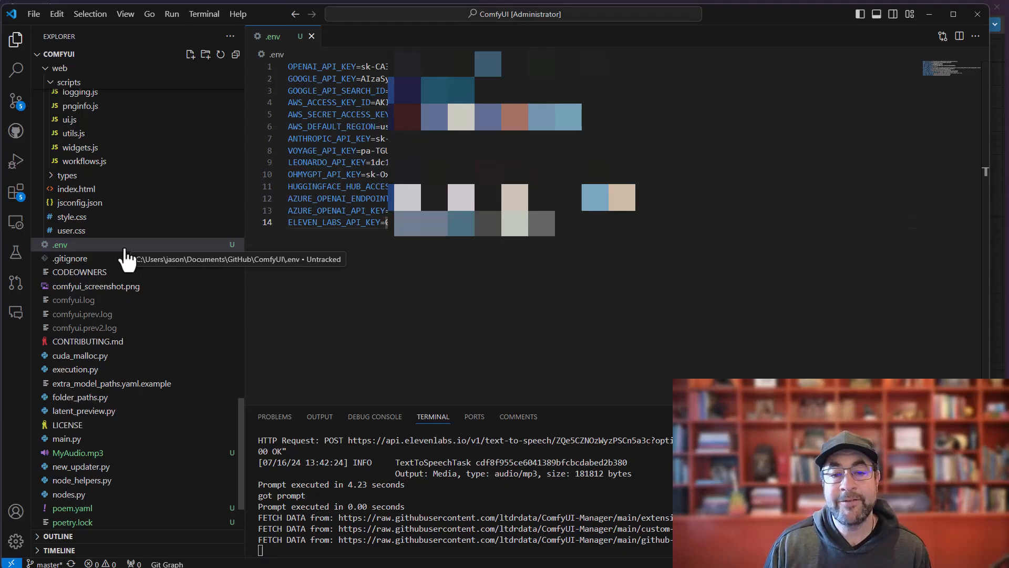
mouse_move(90, 253)
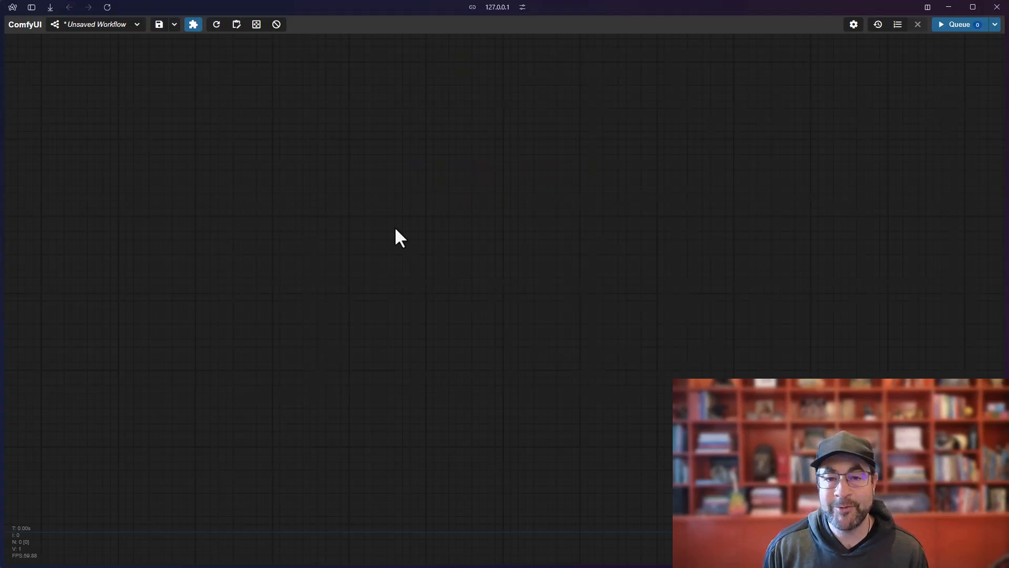
mouse_move(288, 257)
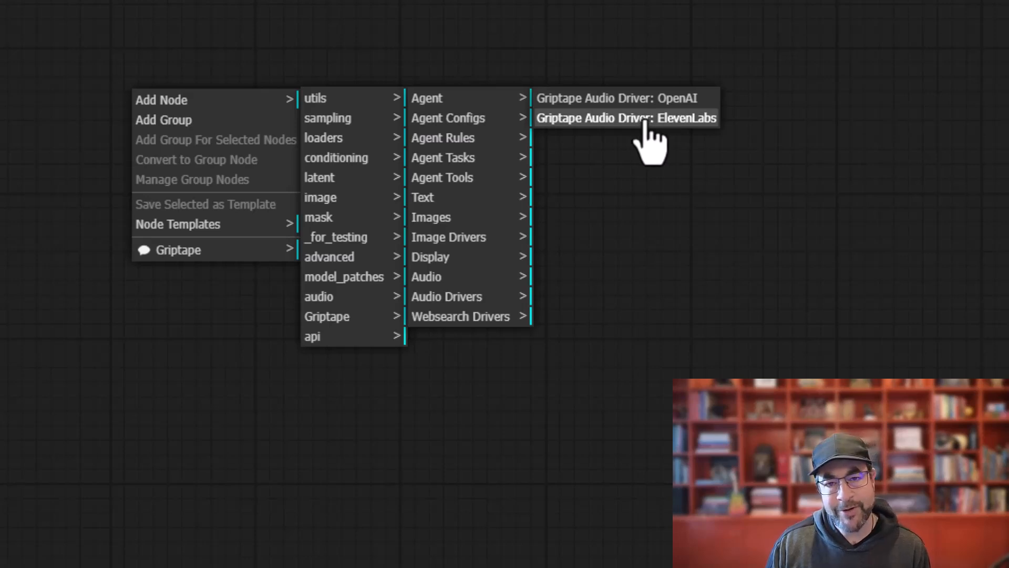
Step: Place a Griptape Audio Driver: ElevenLabs node set to eleven_multilingual_v2 with voice Matilda
click(624, 118)
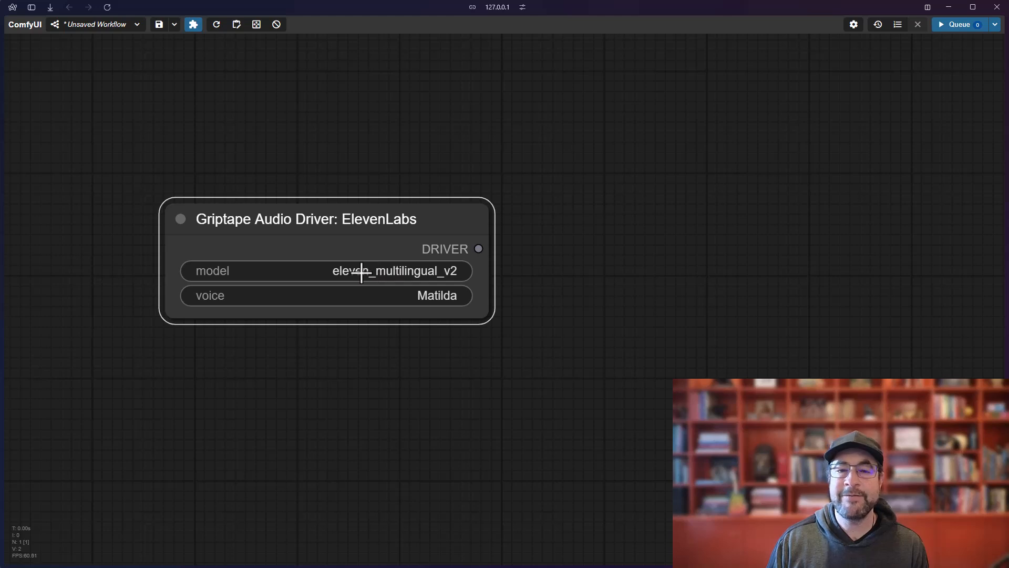
mouse_move(409, 296)
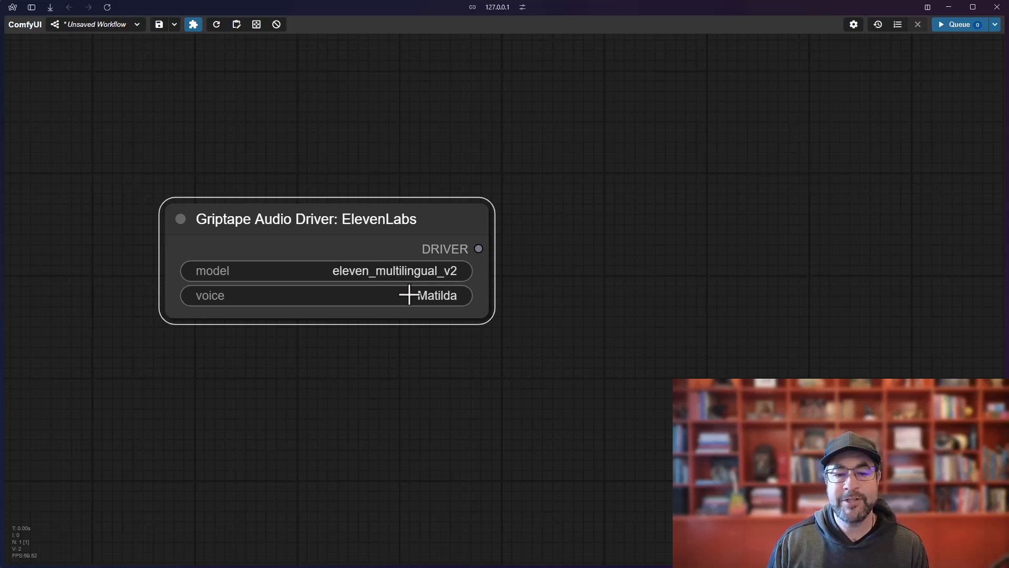
mouse_move(500, 302)
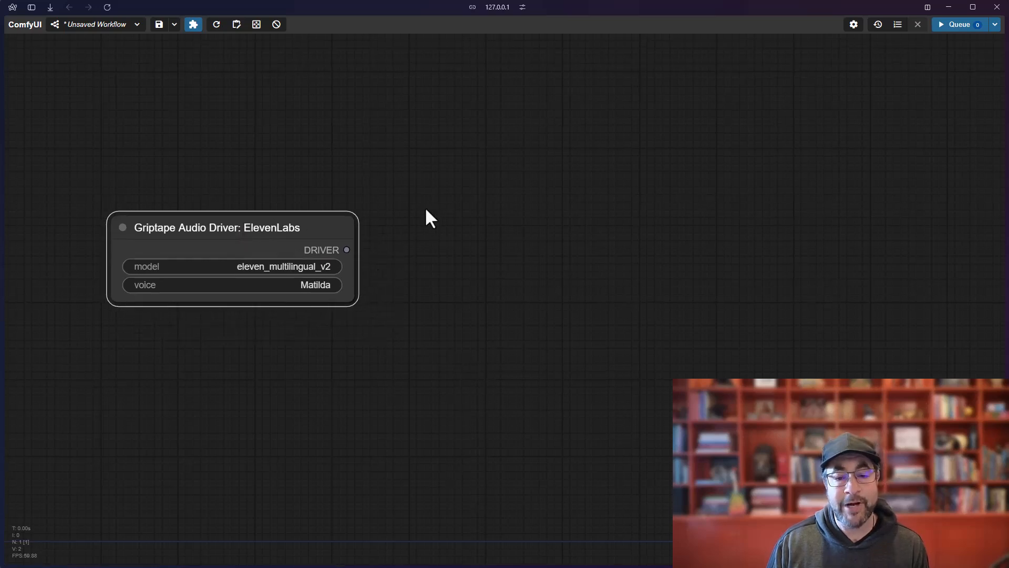
Step: Add Griptape Run: Text to Speech with text "Hi, I'm using Griptape Nodes! It's the best!"
right_click(430, 219)
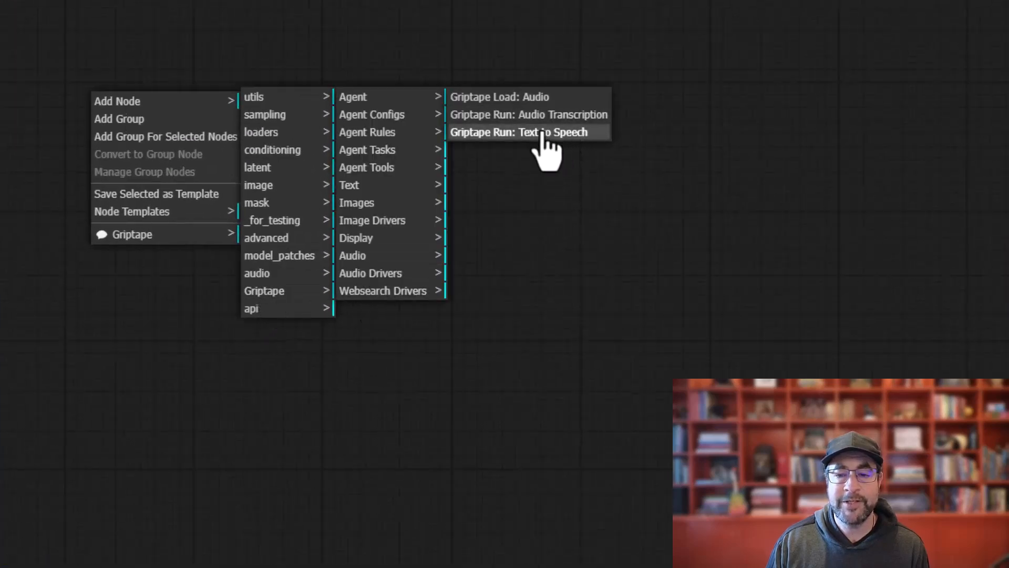
click(517, 133)
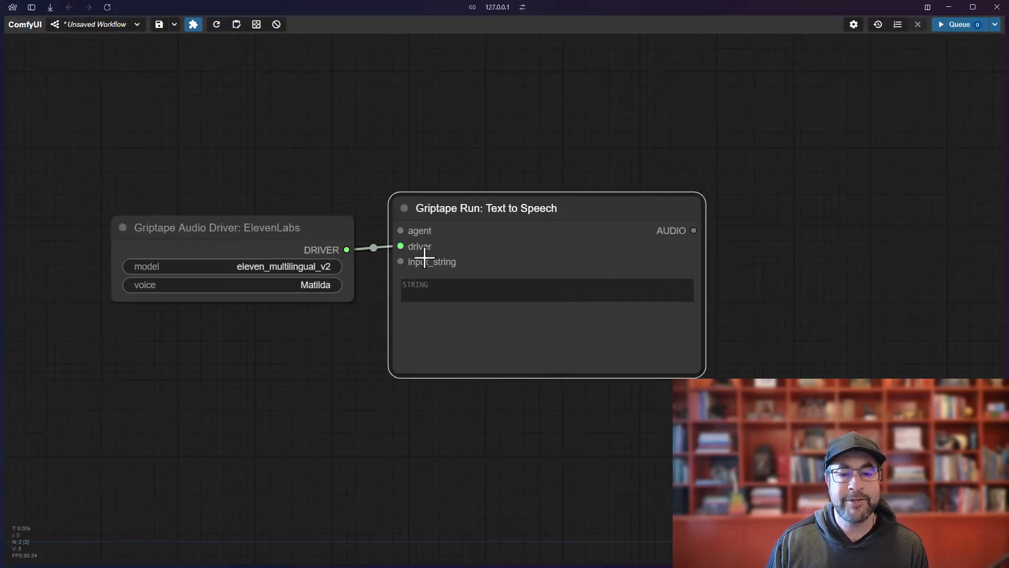
click(547, 290)
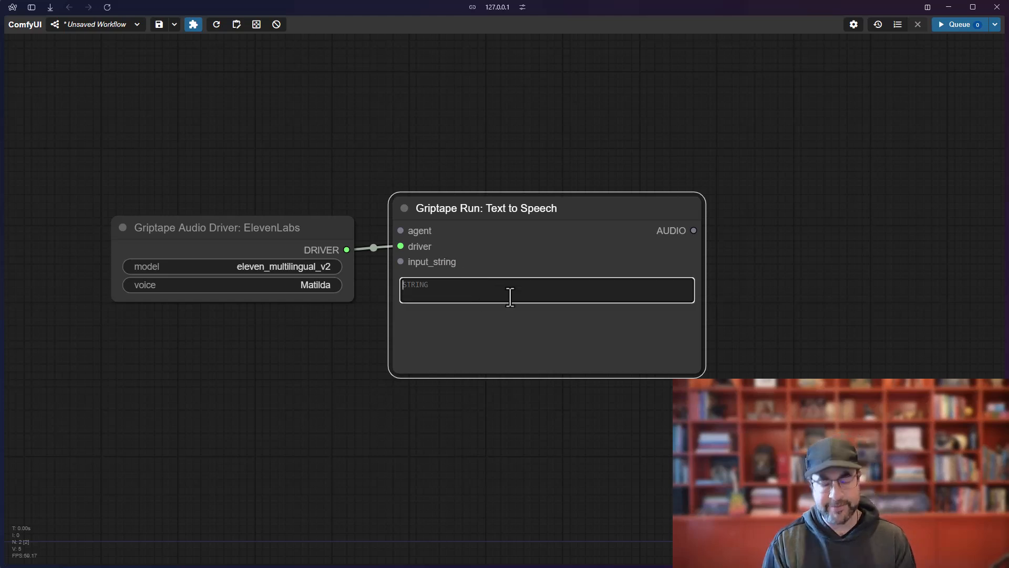
text(Hi, I'm)
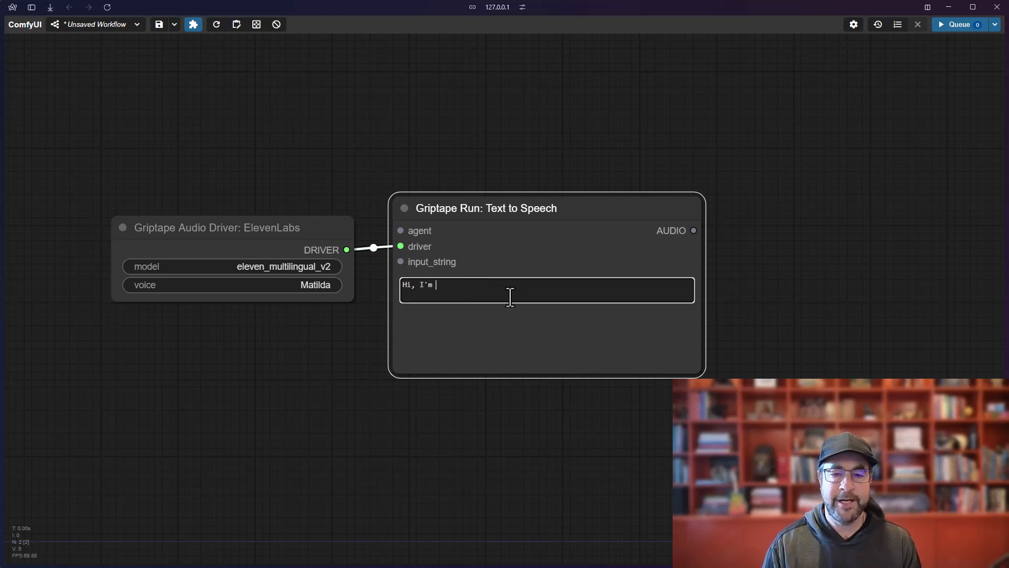
text(using Griptape Nod)
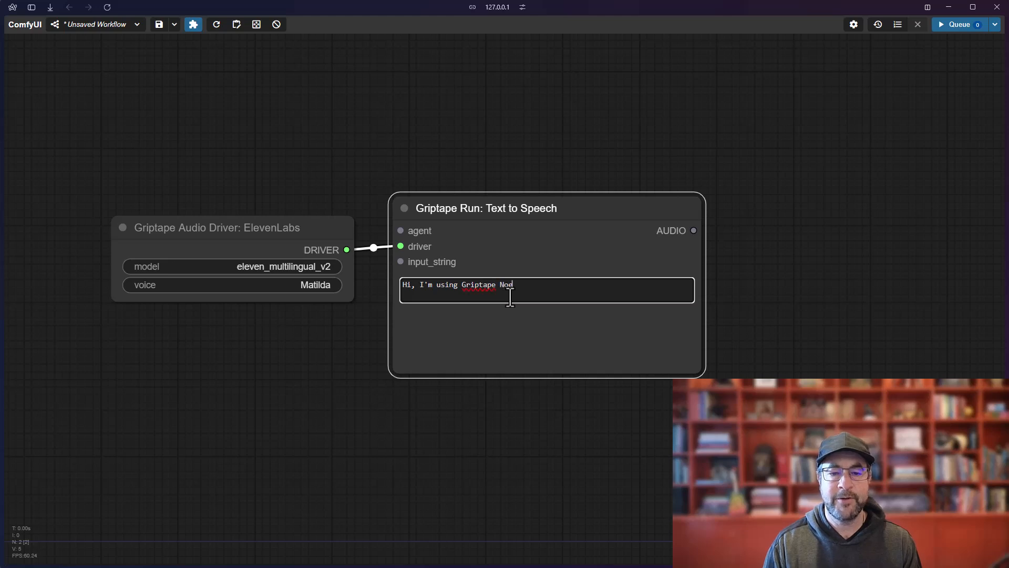
text(es! It's the best!)
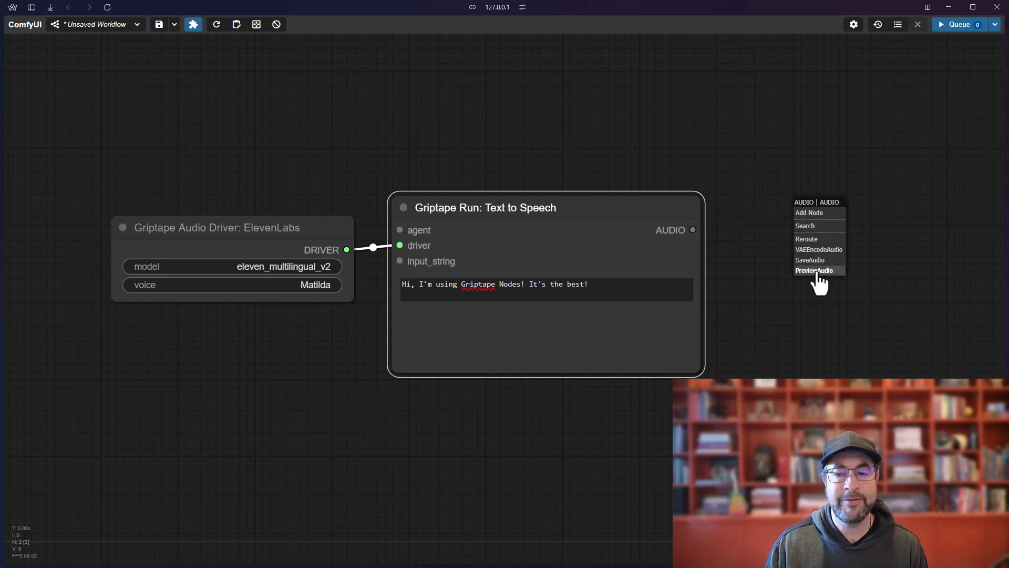
Step: Feed the speech into a PreviewAudio node, queue the workflow and play the two-second clip
click(816, 270)
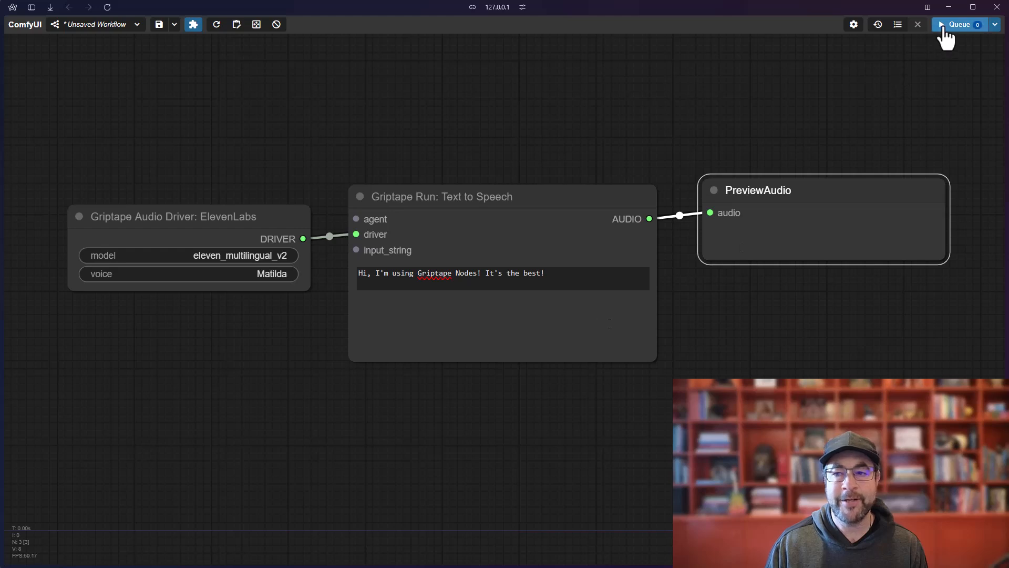
click(958, 24)
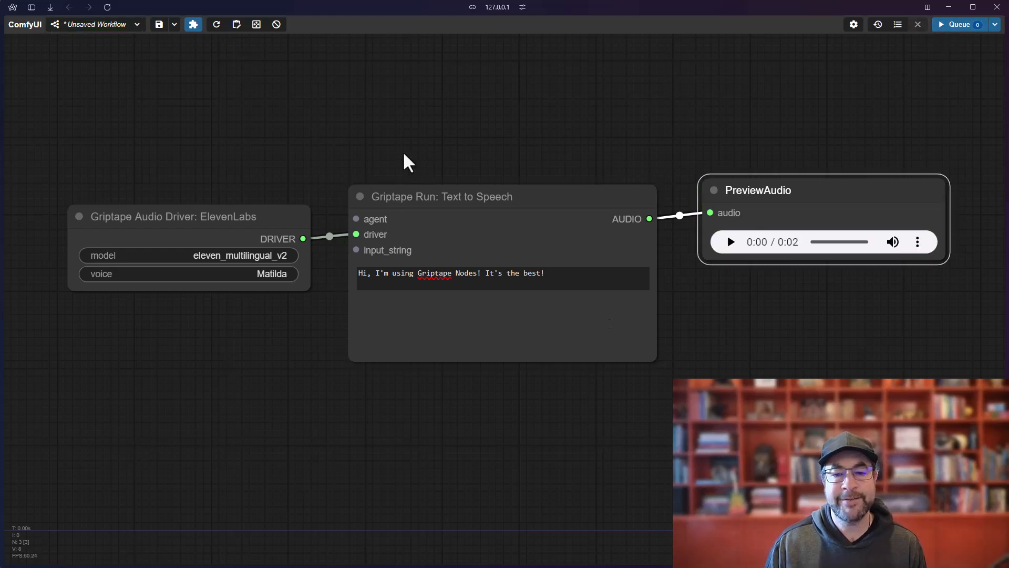
mouse_move(761, 191)
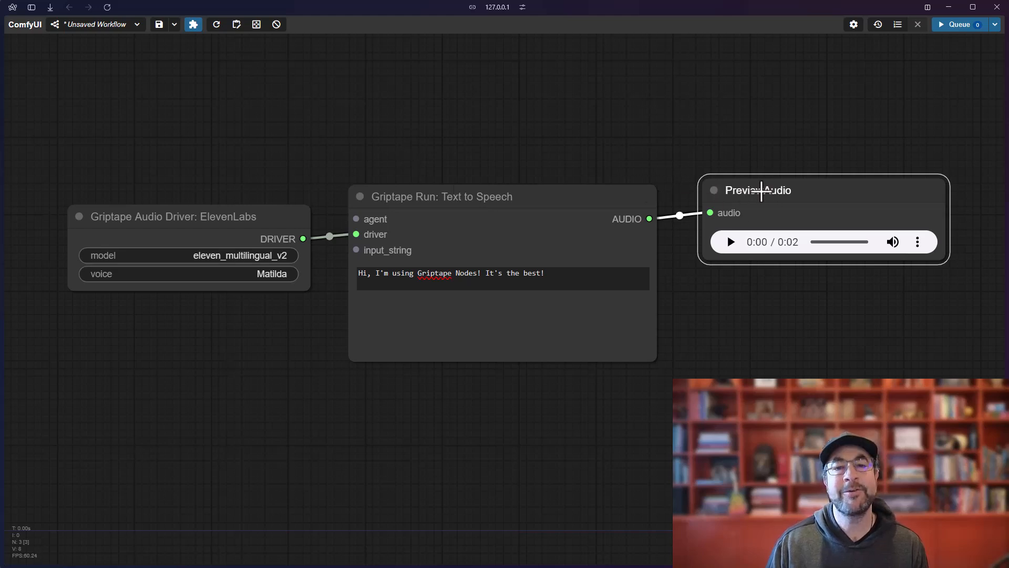
mouse_move(752, 248)
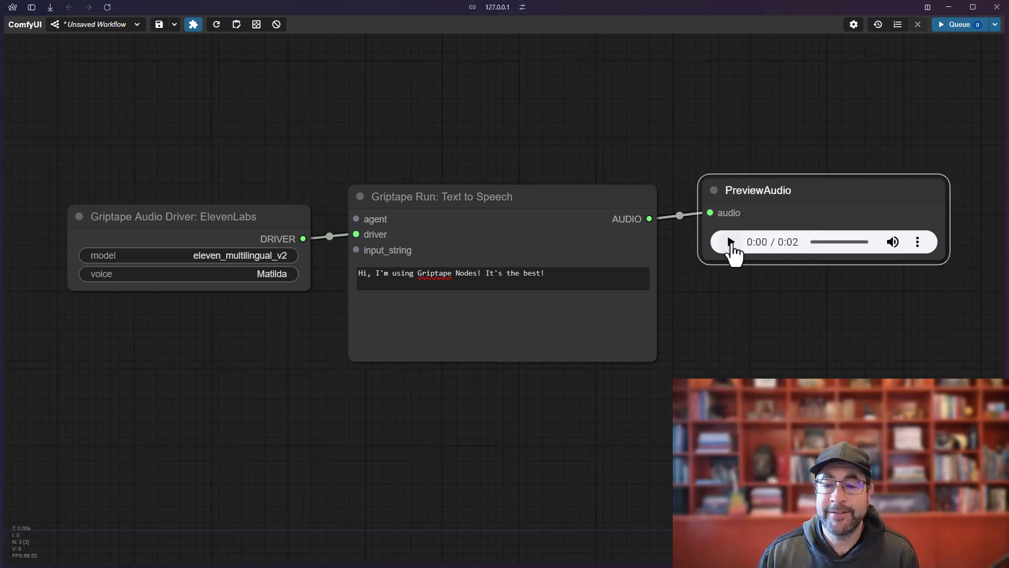
click(731, 242)
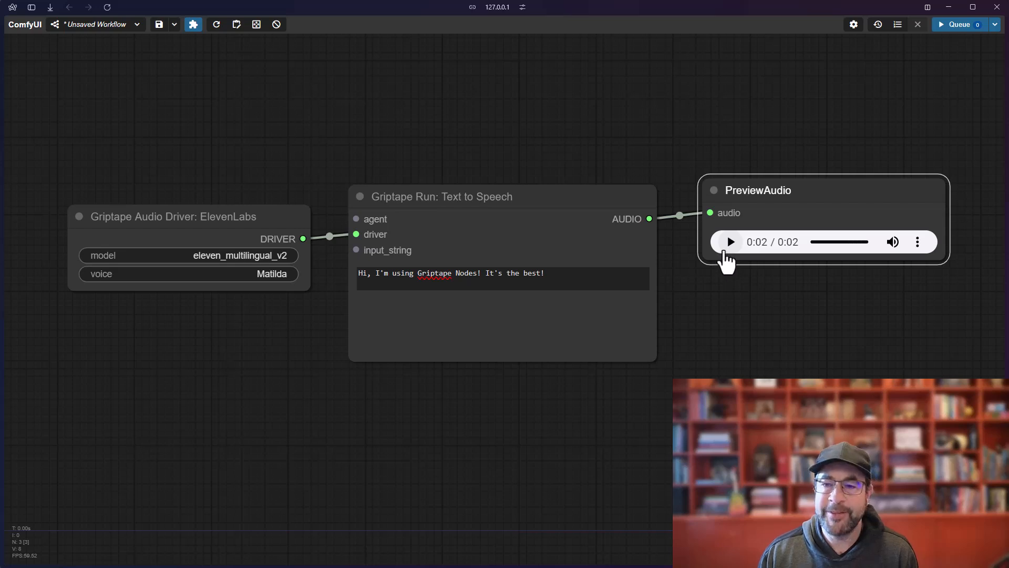
mouse_move(410, 411)
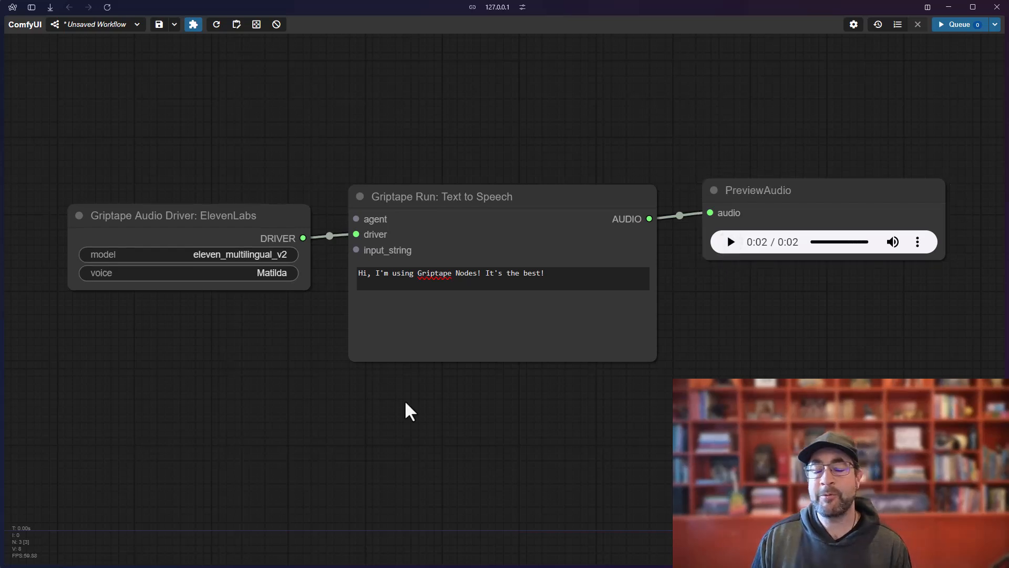
mouse_move(264, 273)
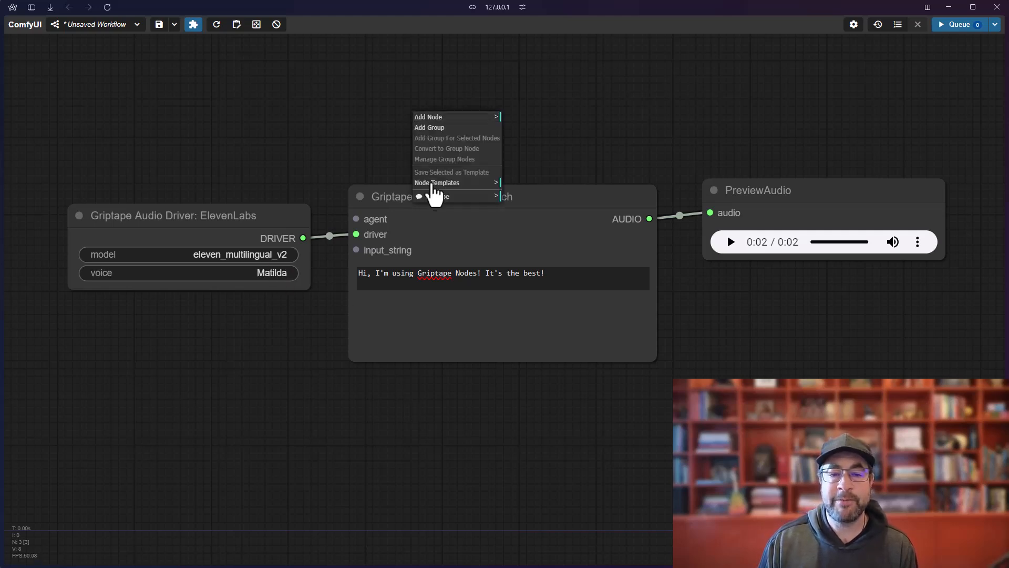
Step: From the README changelog's Audio Driver: Eleven Labs entry, follow the premade voices link
click(534, 212)
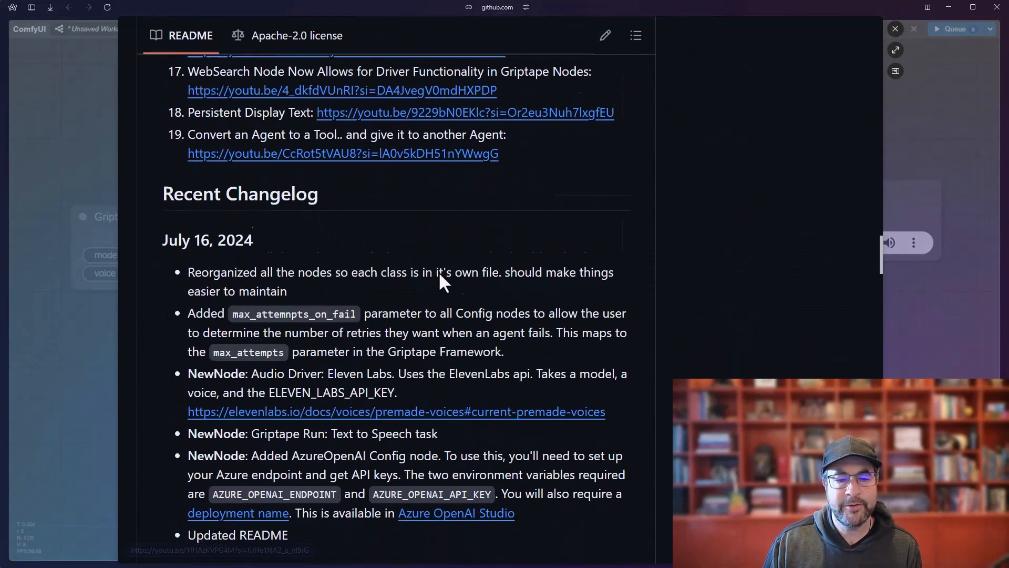
click(397, 411)
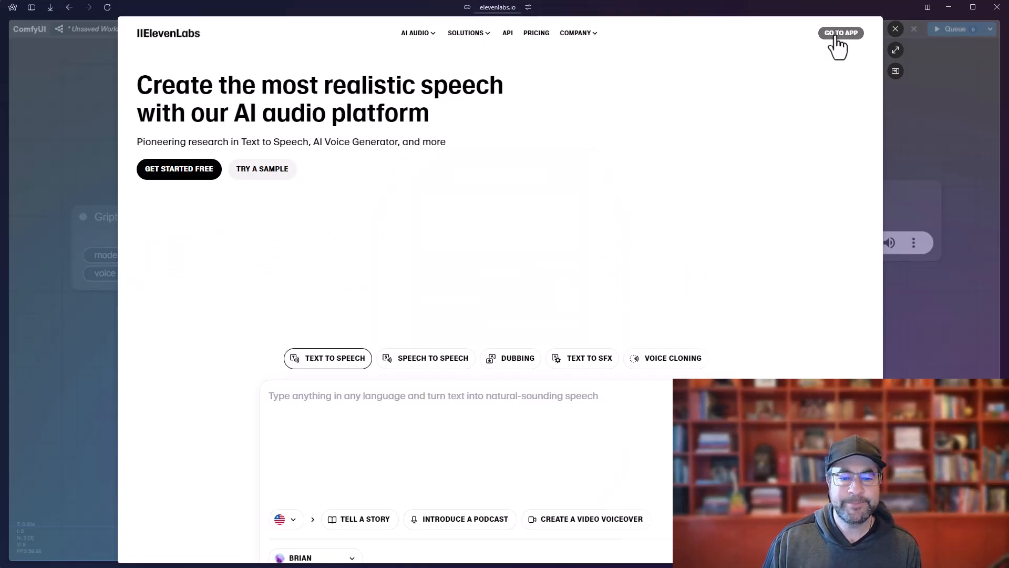
Step: Enter the ElevenLabs app's Voices page and preview Adam, Alice and another voice
click(841, 32)
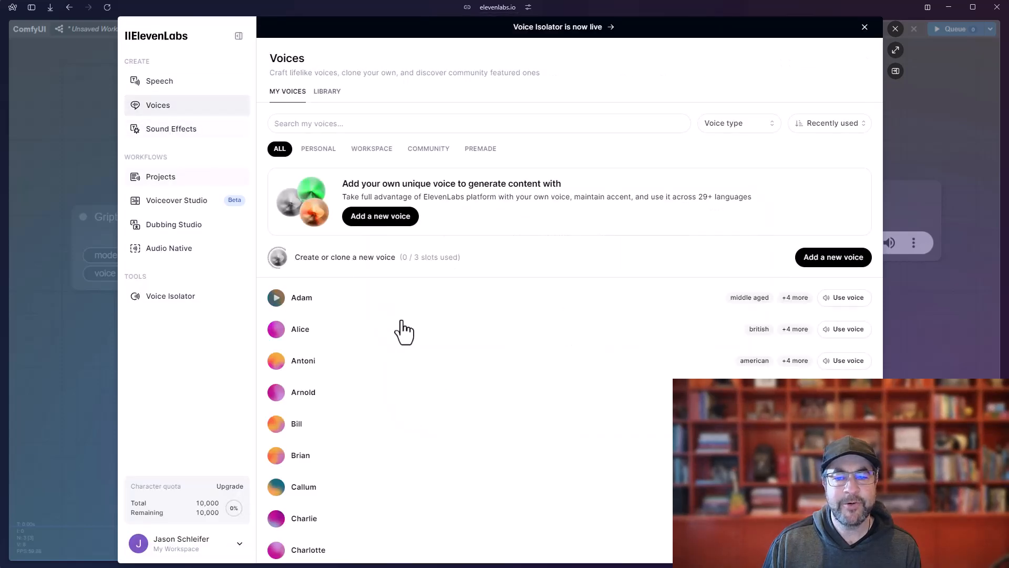
scroll(down, 3)
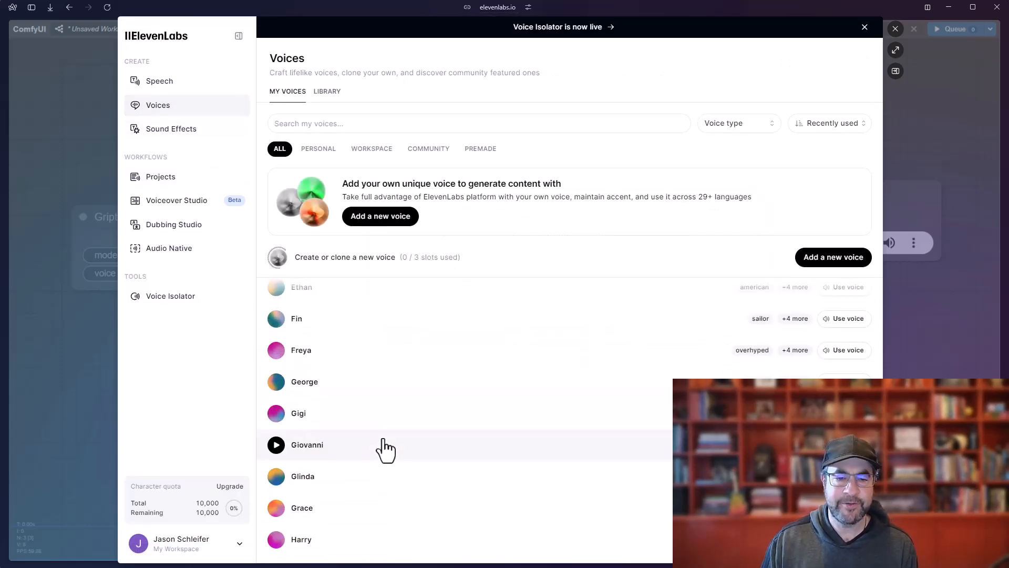
scroll(up, 3)
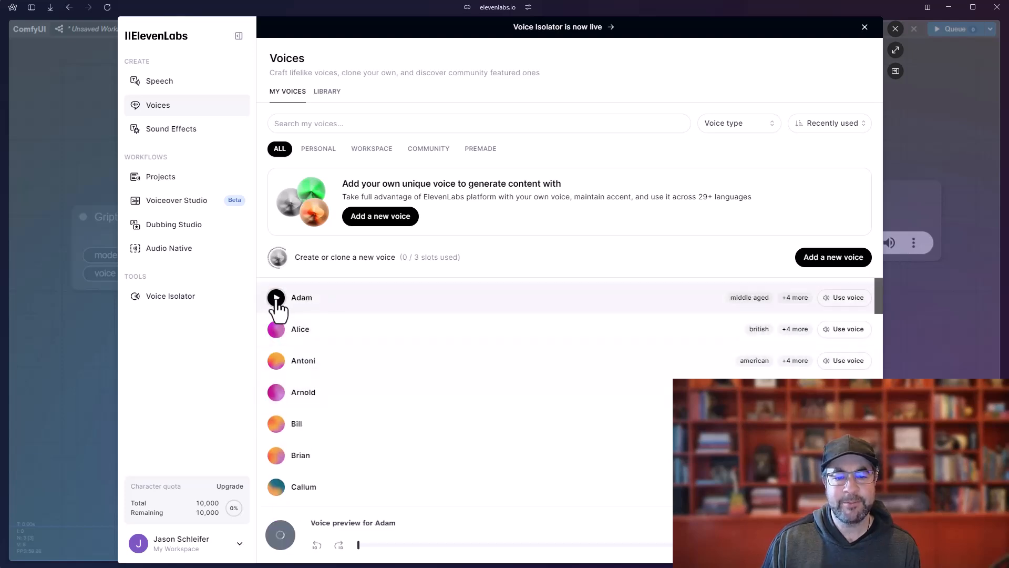
click(279, 535)
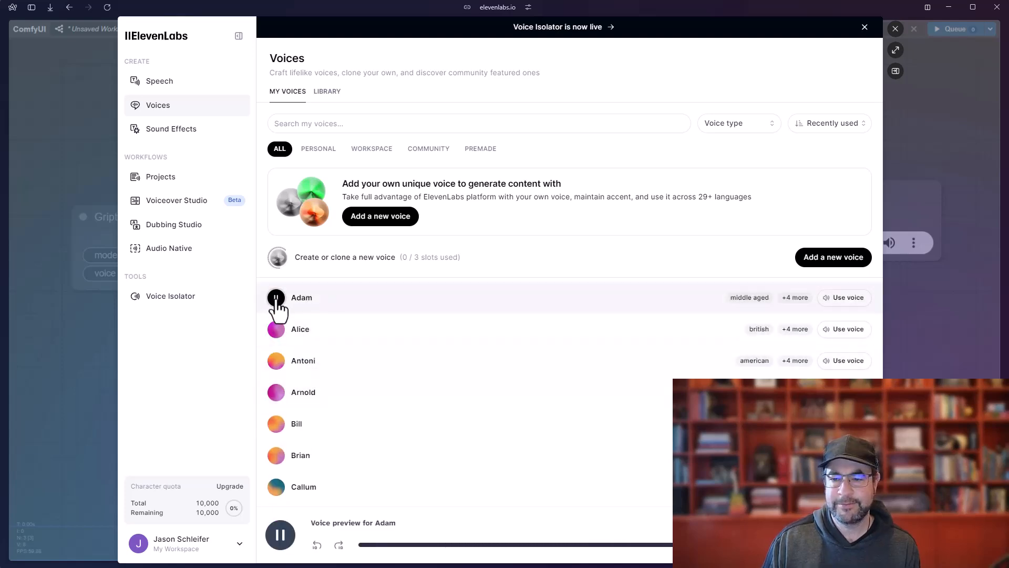
click(276, 329)
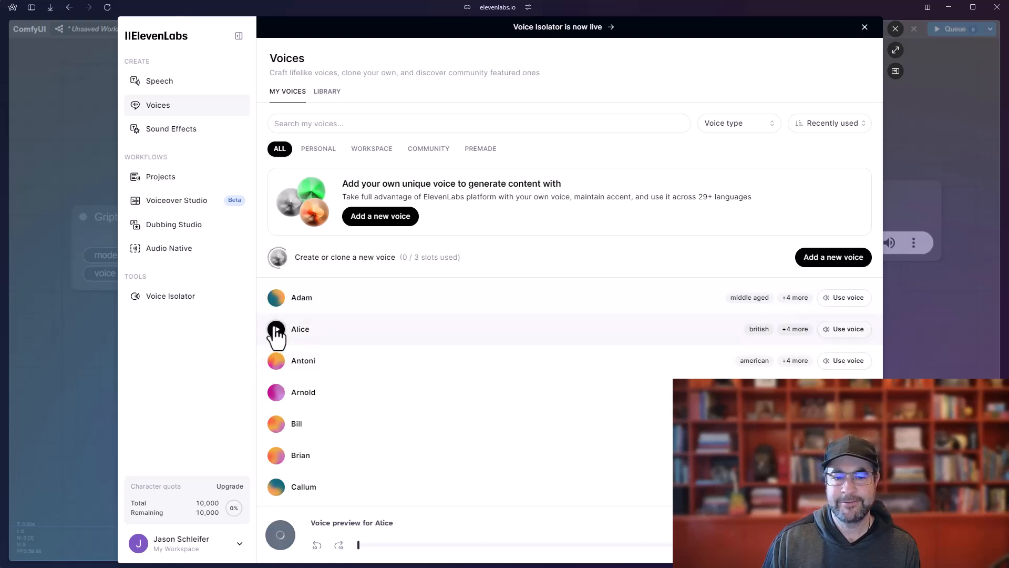
click(280, 535)
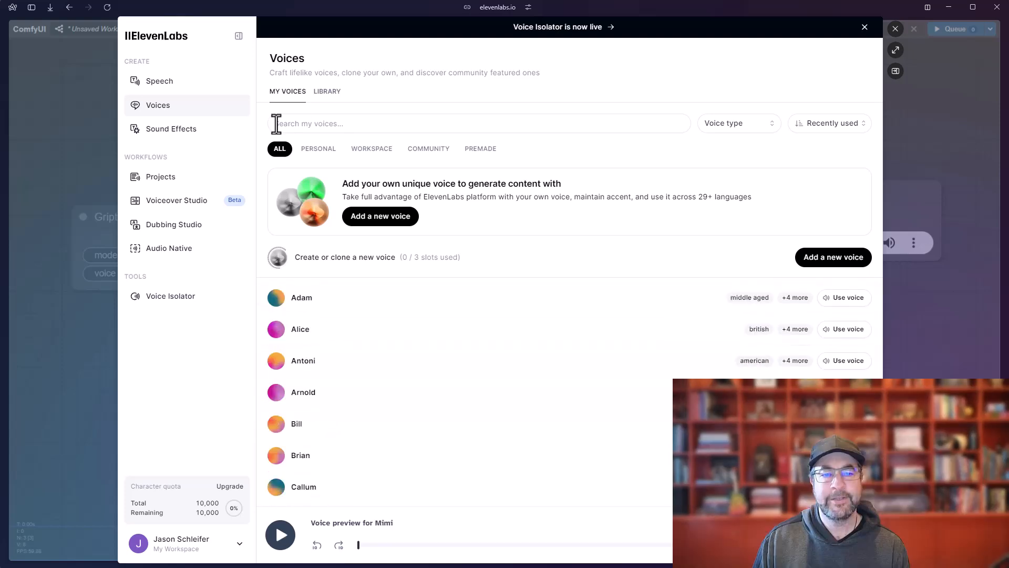
Step: Search the voice library for 'animat', narrowing it to Gigi and Mimi
click(479, 123)
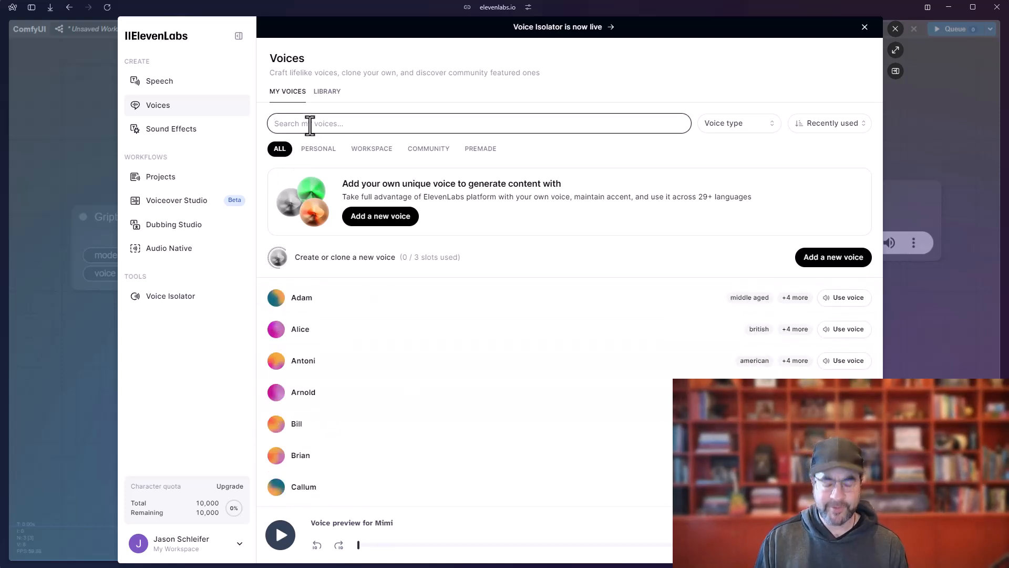
text(animat)
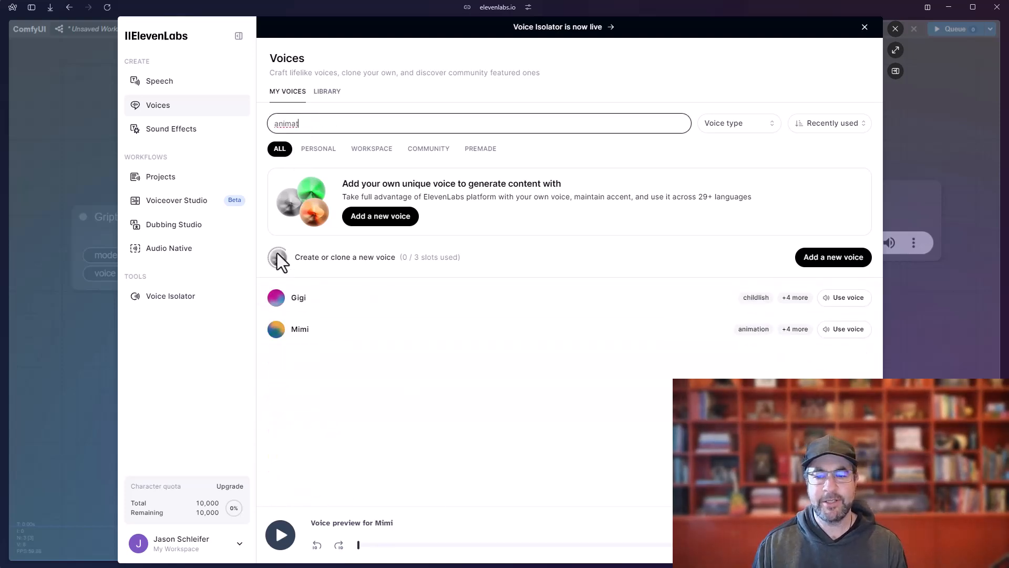
click(276, 329)
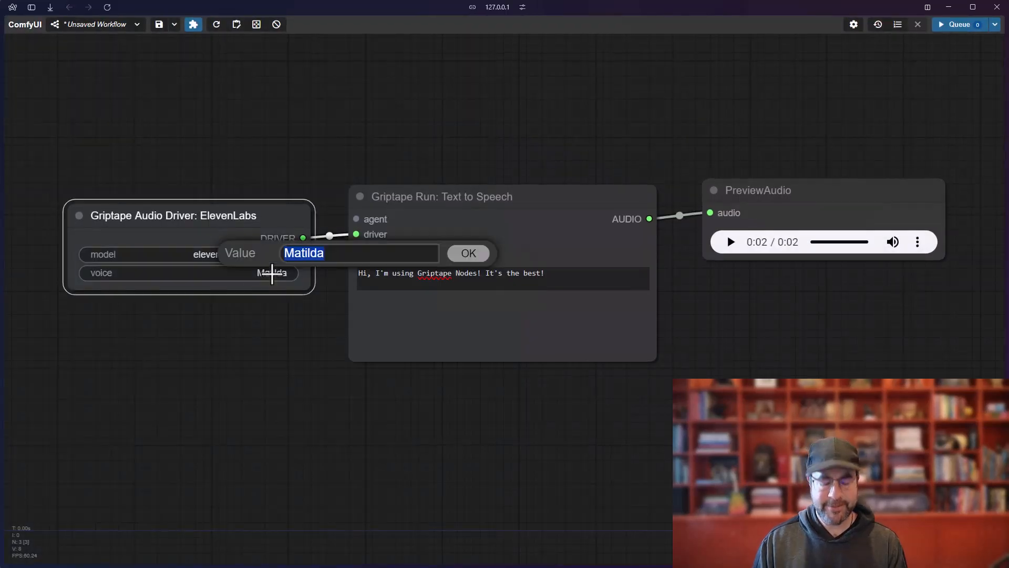
Step: Regenerate and play the speech with the driver voice set to Mimi, then to James
click(466, 252)
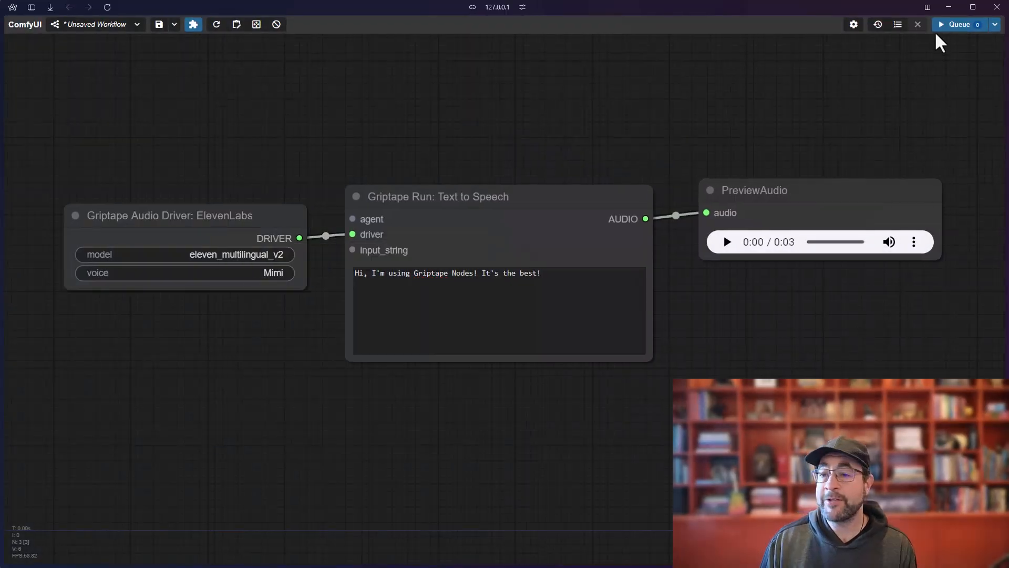
mouse_move(846, 91)
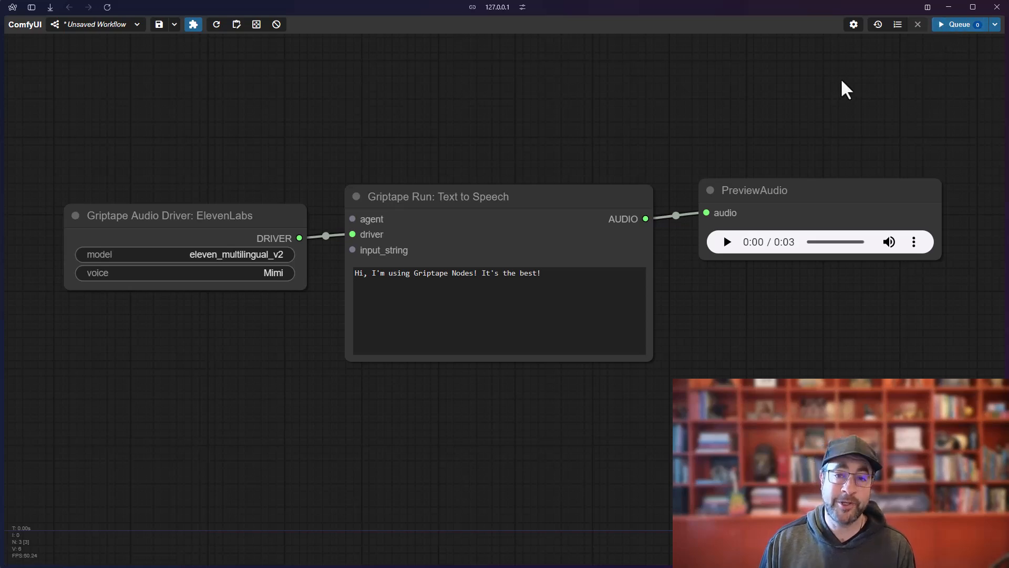
mouse_move(748, 196)
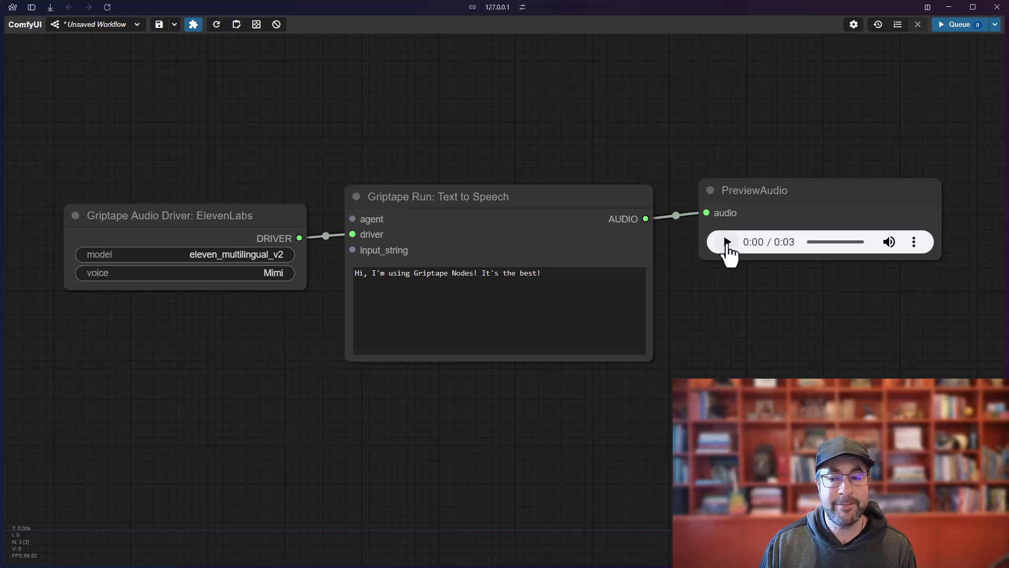
click(726, 241)
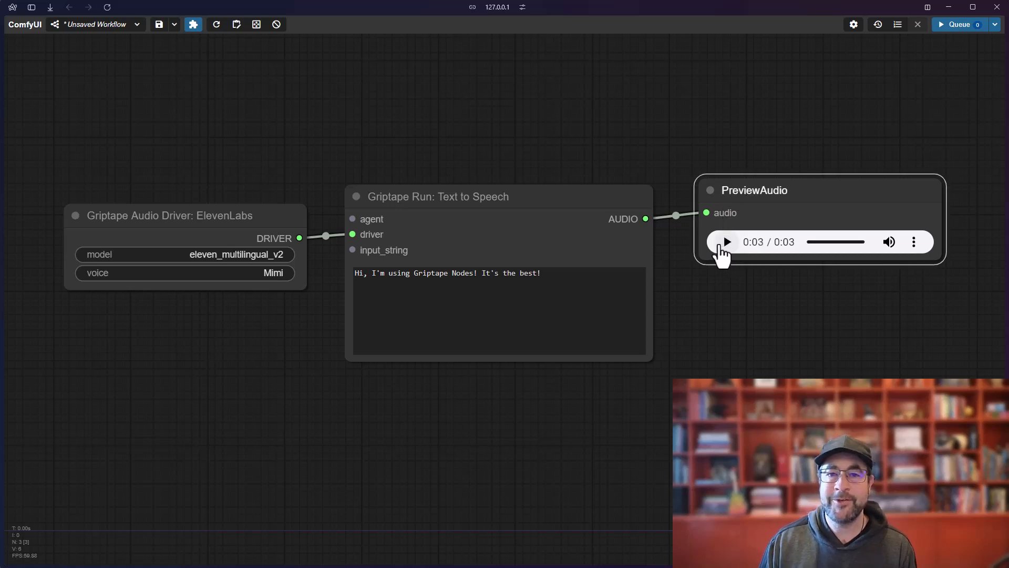
mouse_move(470, 104)
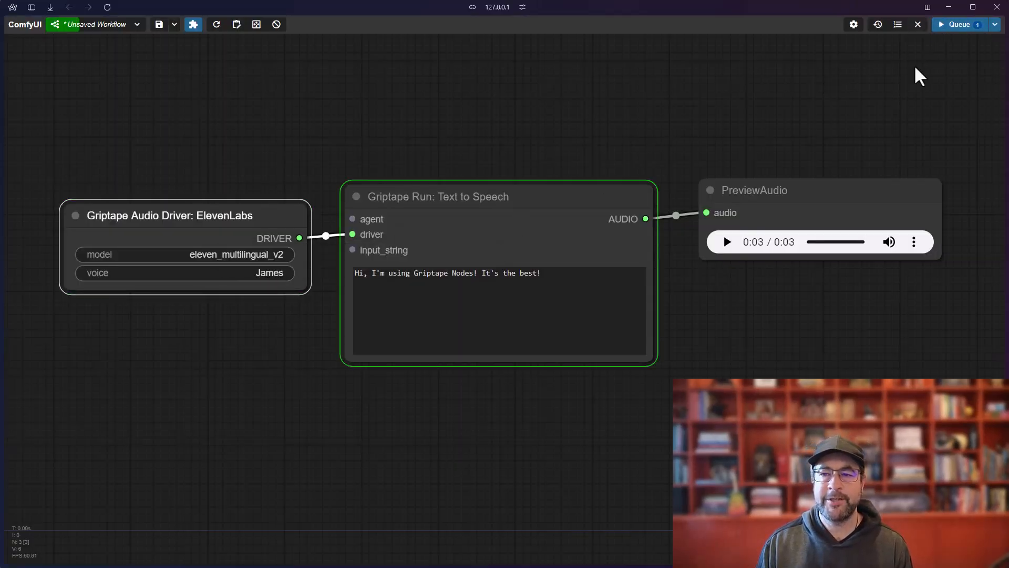
click(727, 242)
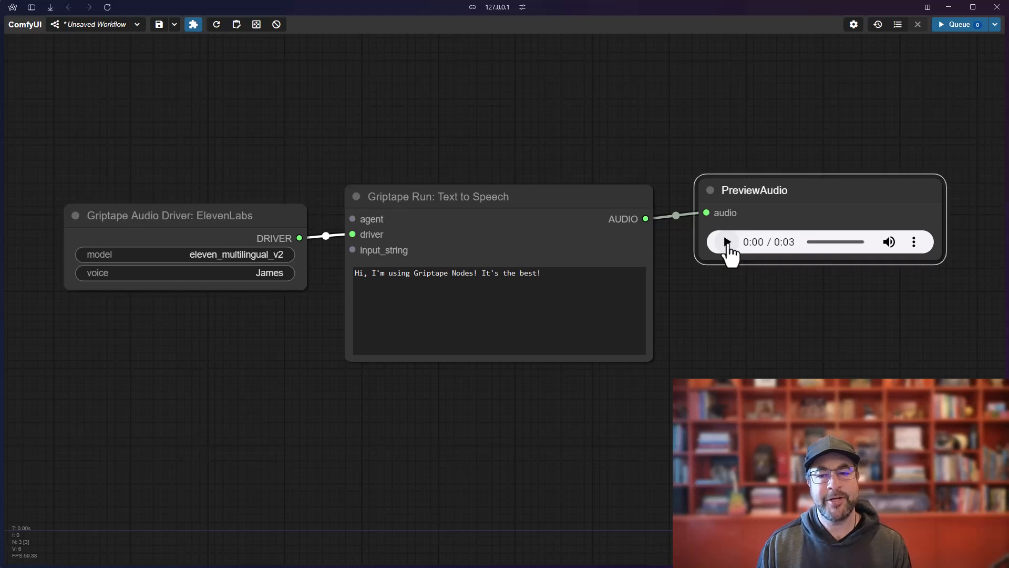
click(725, 242)
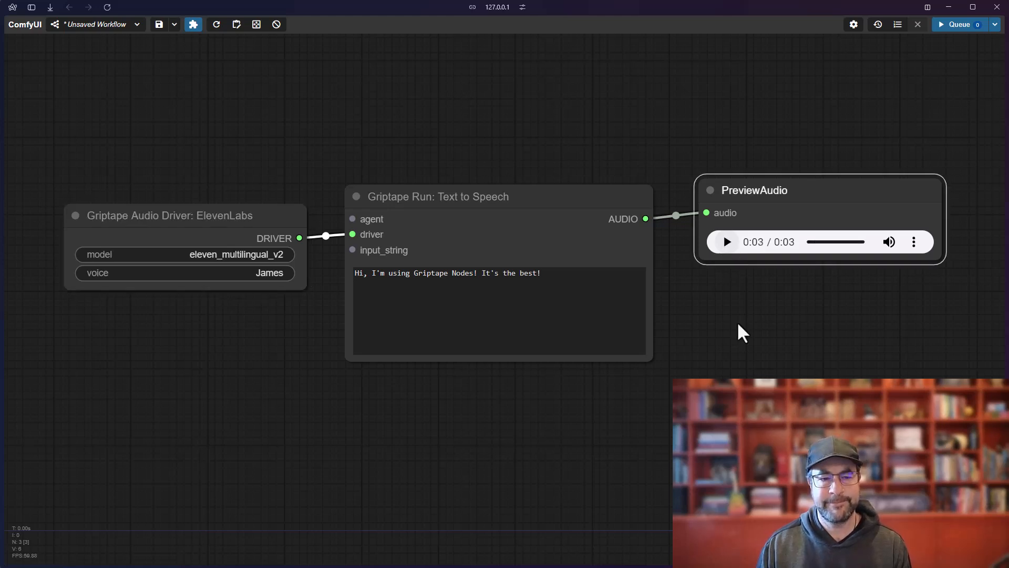
mouse_move(386, 454)
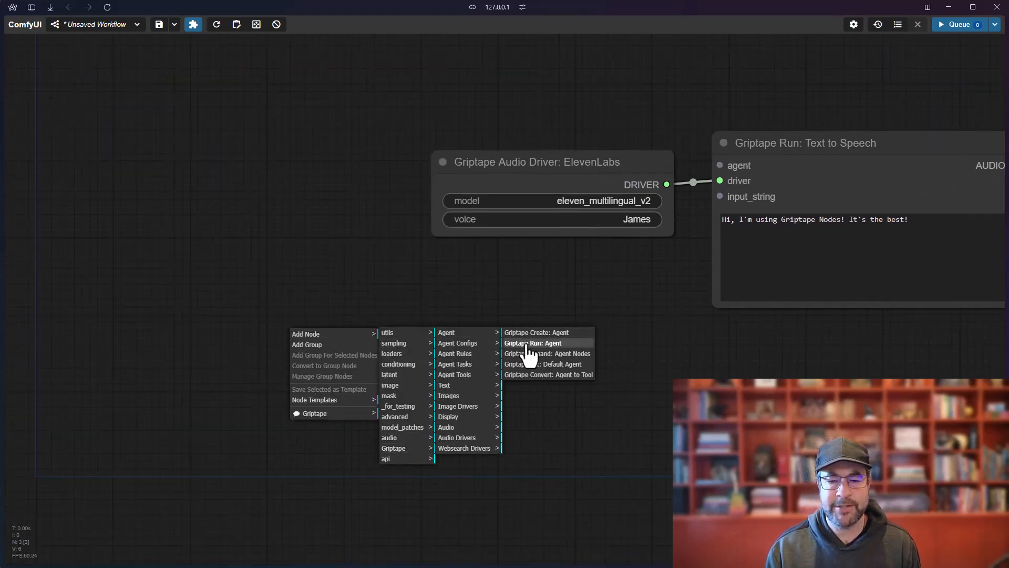
Step: Add a Griptape Run: Agent prompted for a short haiku about warm weather, socks and pineapple juice
click(530, 343)
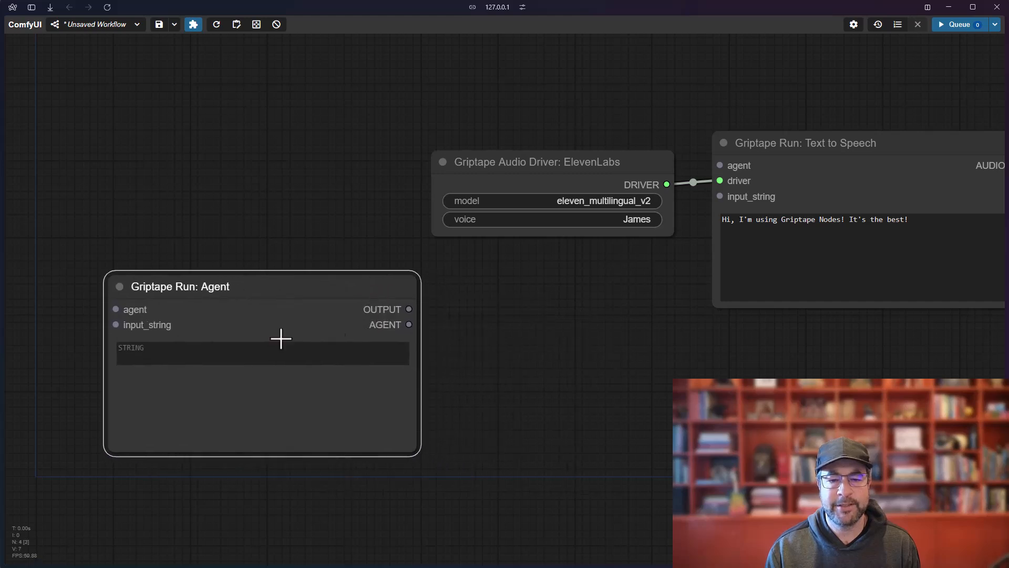
click(261, 353)
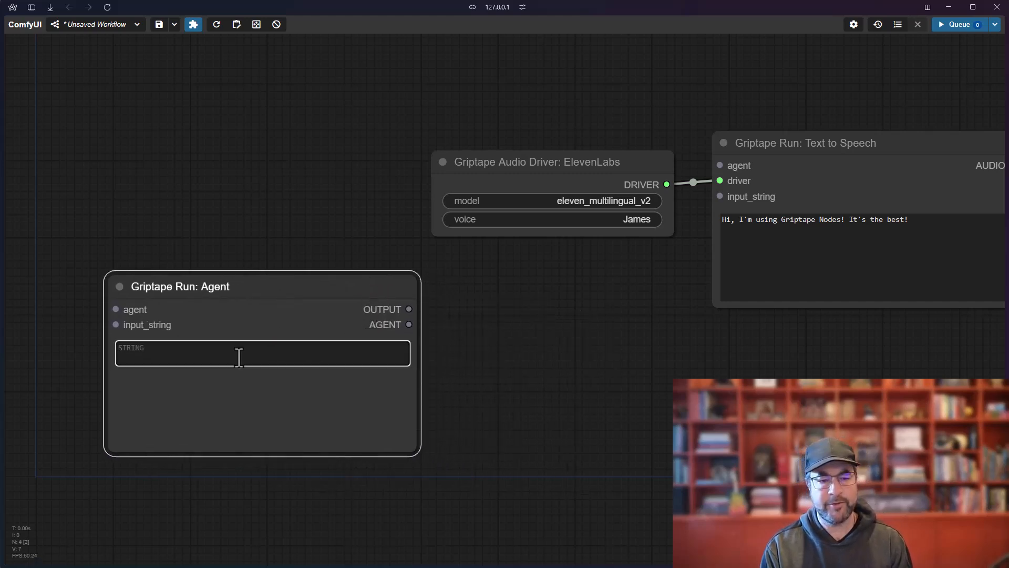
text(Generate a short haiku abou)
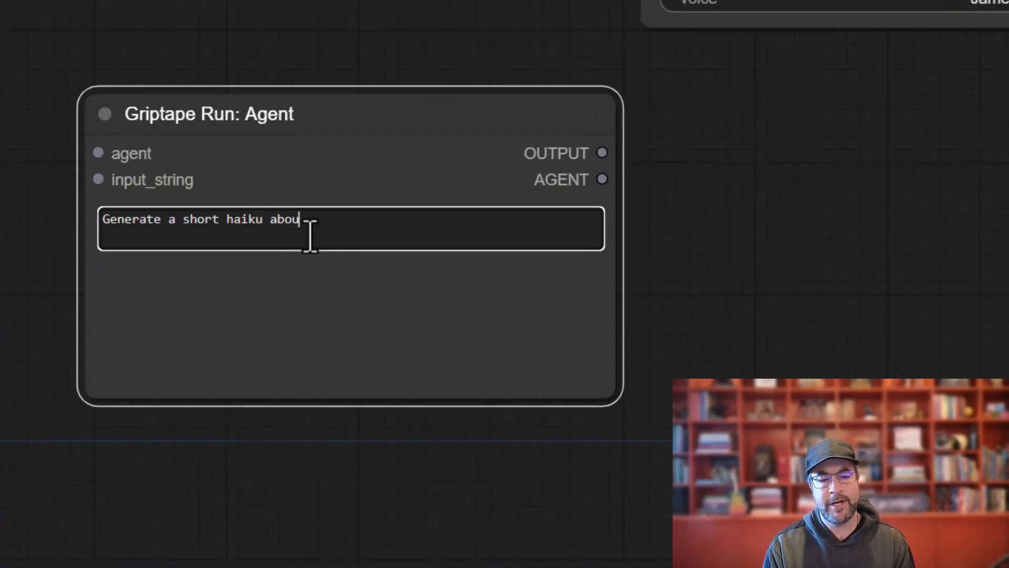
text(warm weather, socks, and lar)
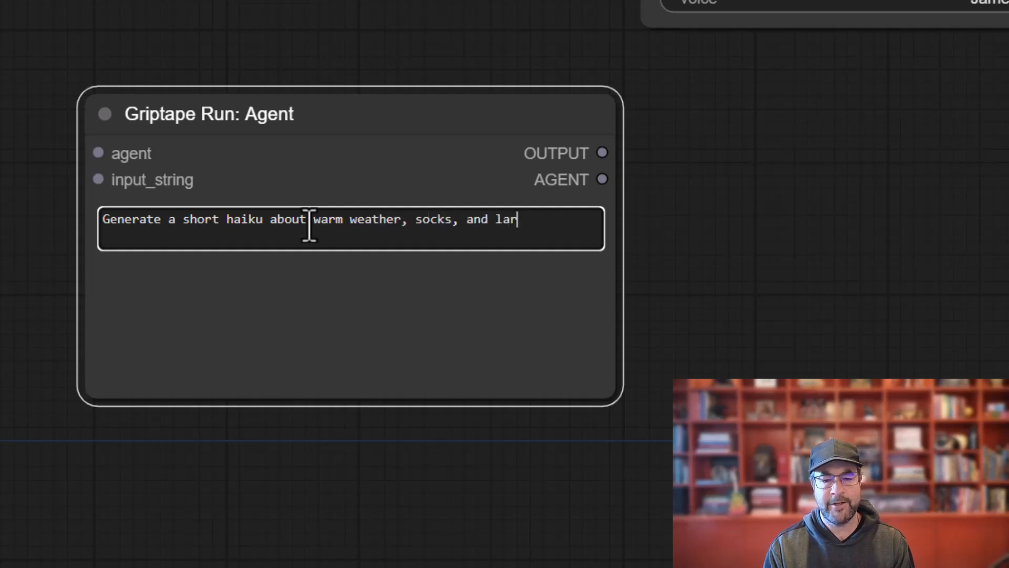
text(ge contain)
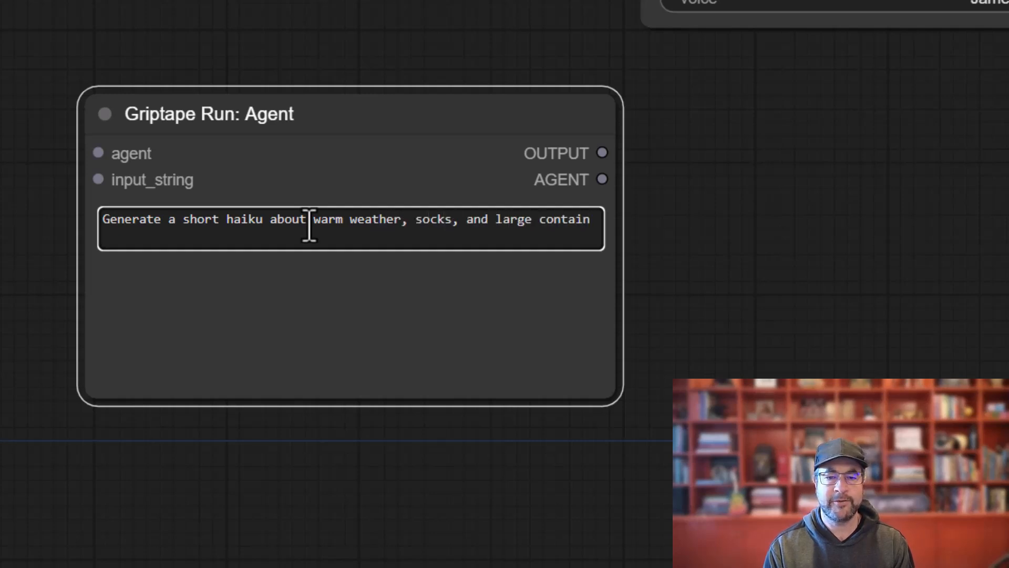
text(ers of pinapple juice.)
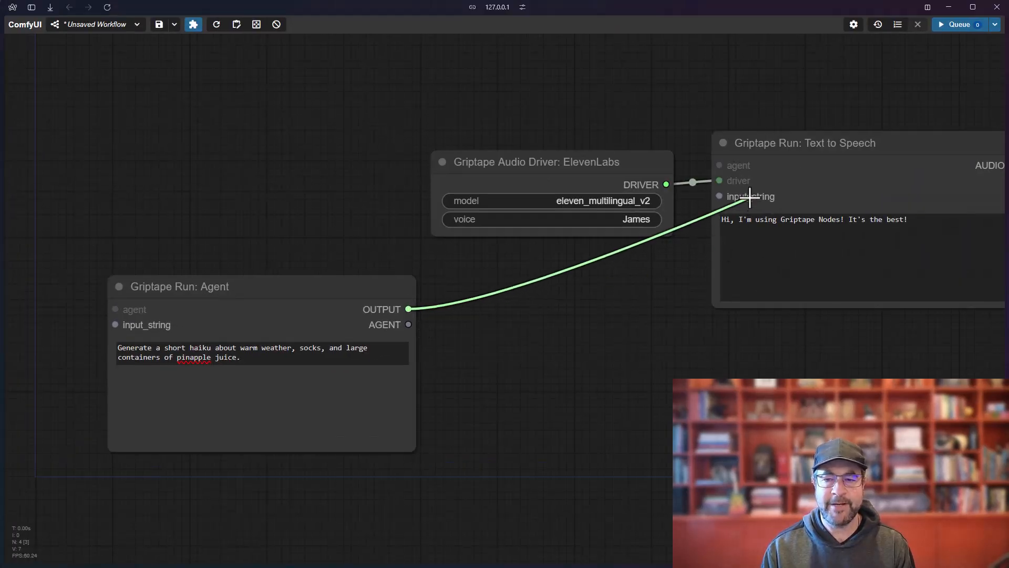
Step: Select the Text to Speech sample text so the Agent output can replace it as input_string
triple_click(814, 219)
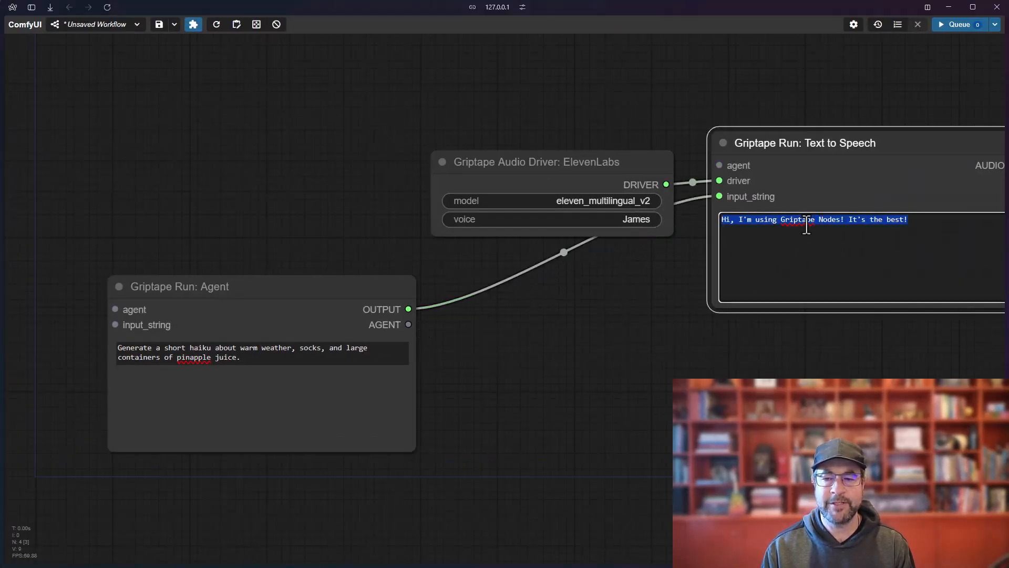